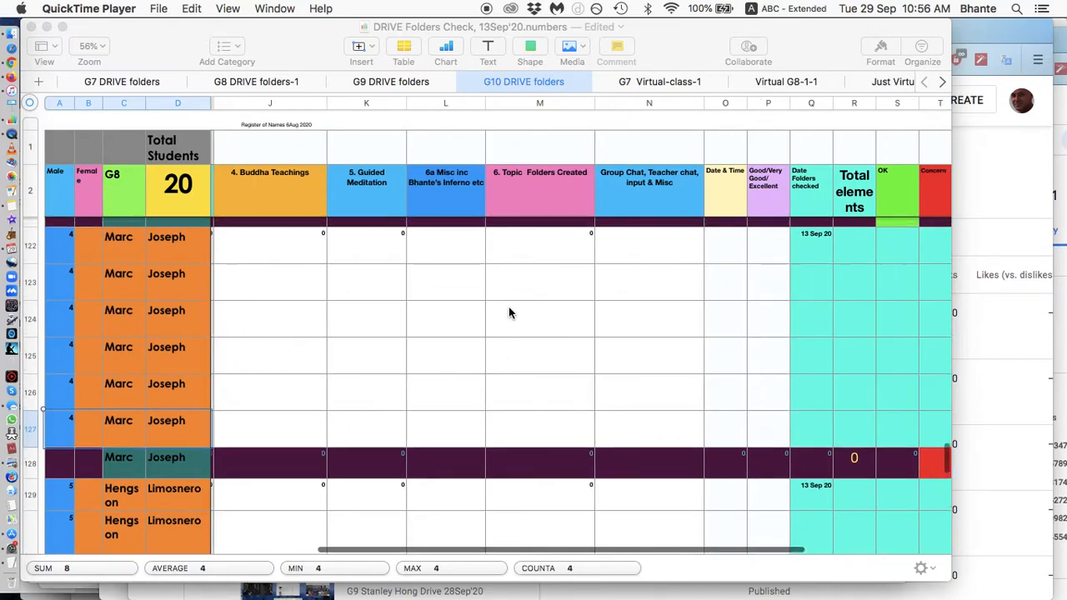
{"action": "scroll", "scroll_direction": "left", "scroll_amount": 3}
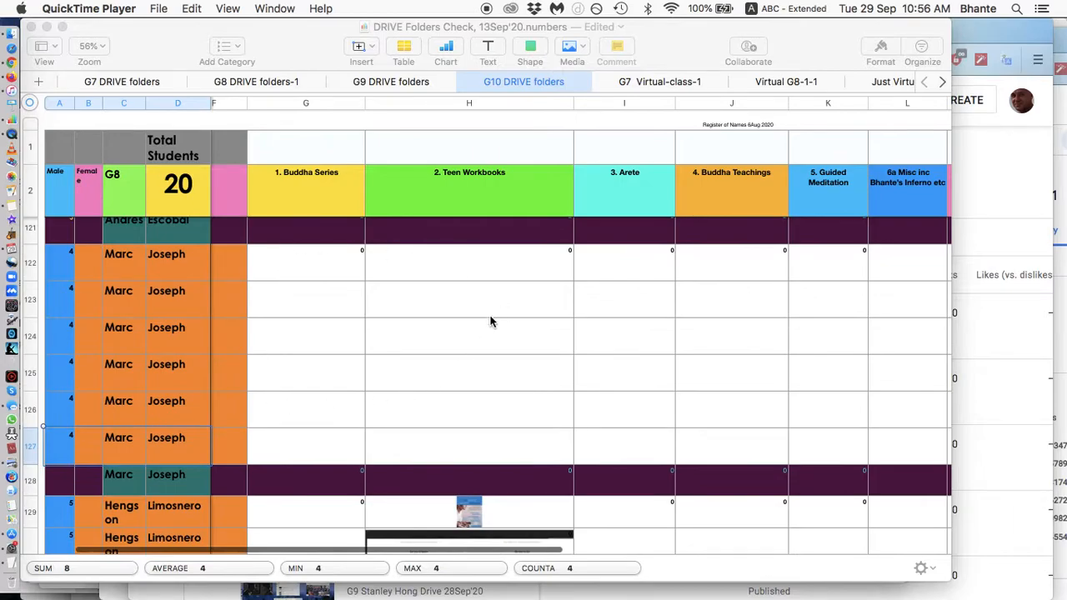
{"action": "scroll", "scroll_direction": "right", "scroll_amount": 3}
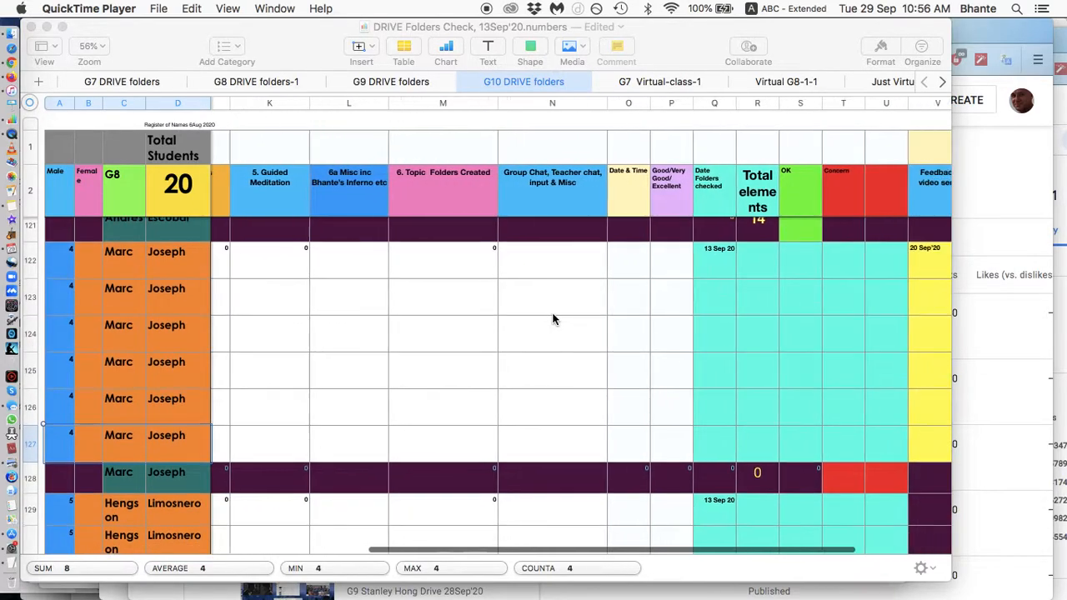
{"action": "scroll", "scroll_direction": "right", "scroll_amount": 3}
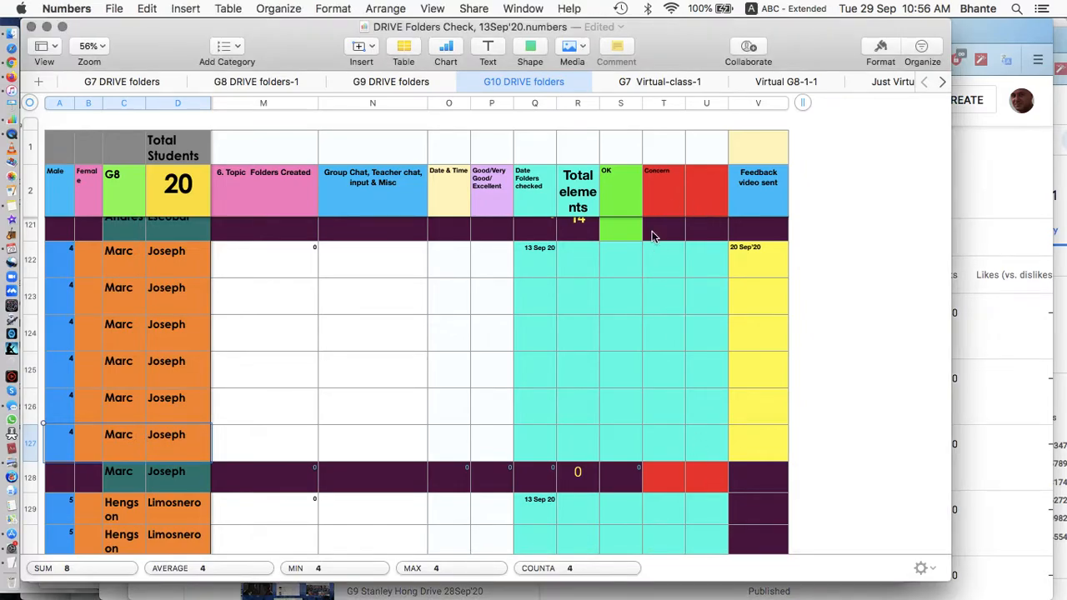
{"action": "left_click", "coordinate": [706, 478]}
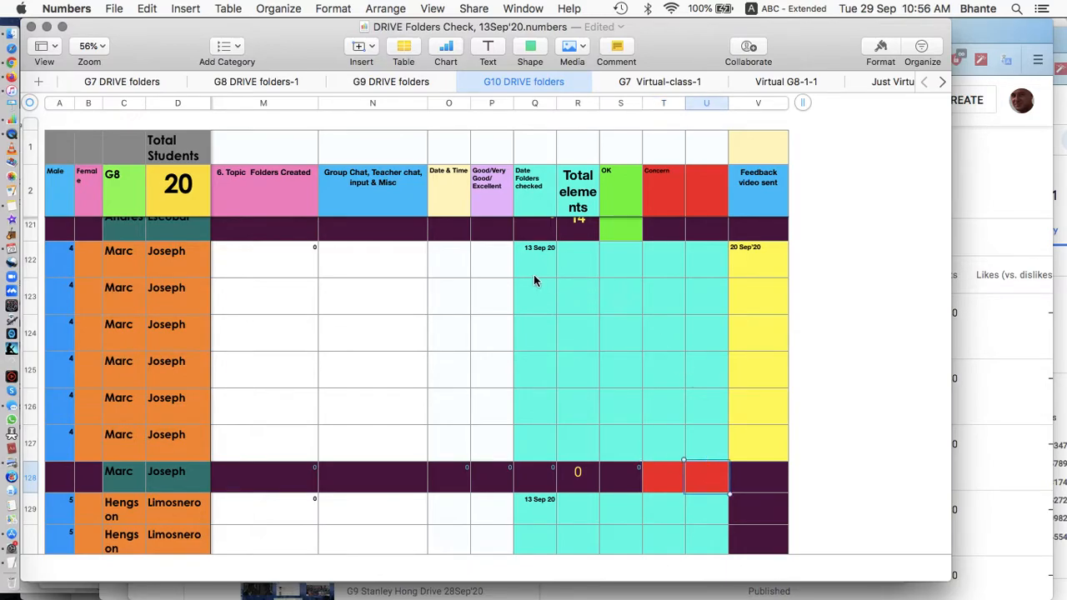
{"action": "mouse_move", "coordinate": [761, 257]}
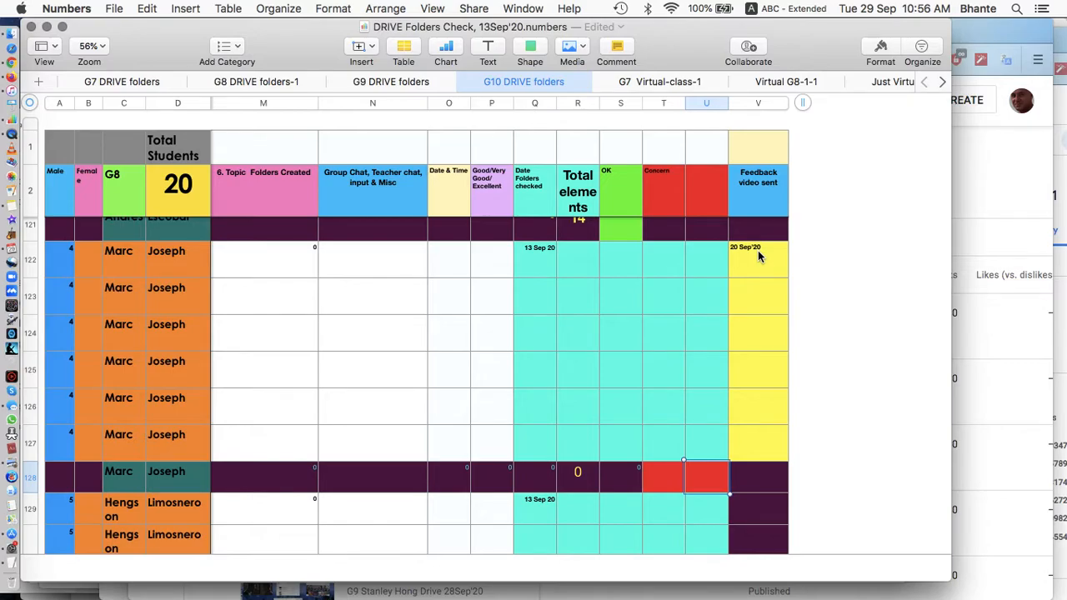
{"action": "mouse_move", "coordinate": [340, 358]}
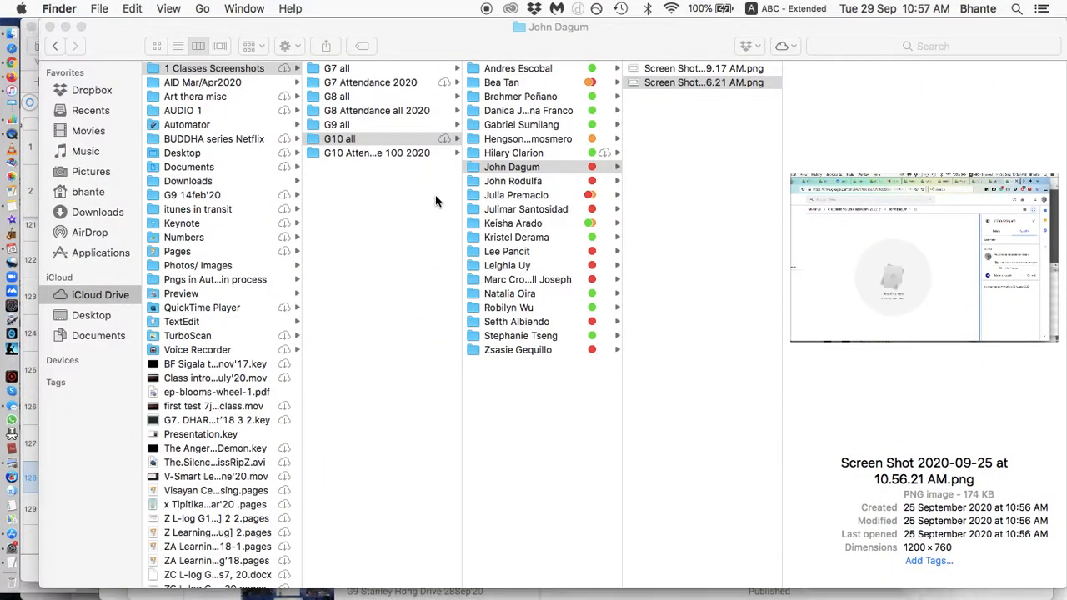
{"action": "left_click", "coordinate": [704, 82]}
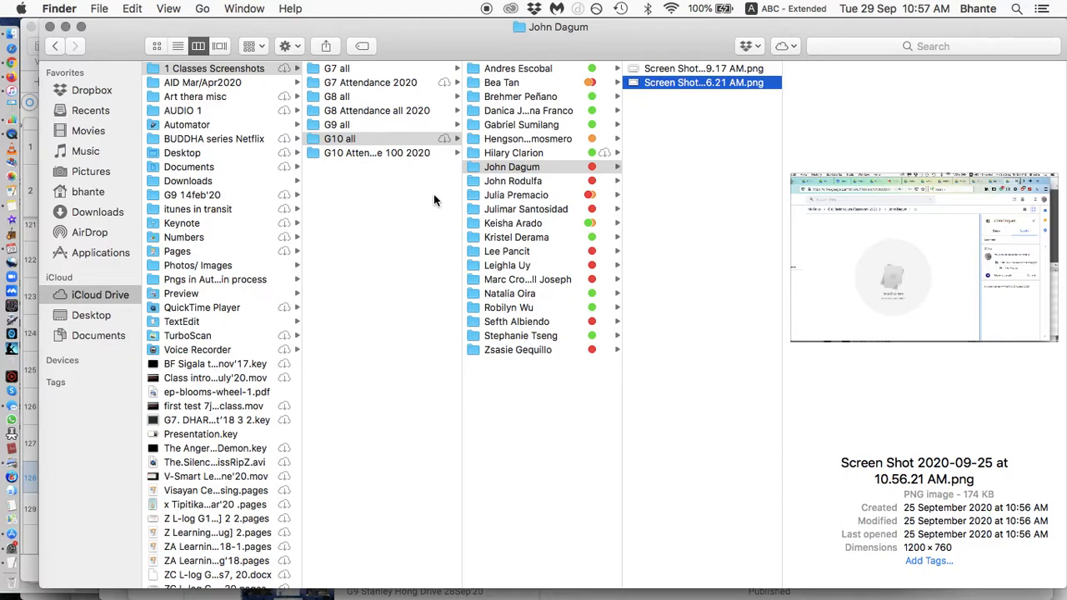
{"action": "mouse_move", "coordinate": [494, 256]}
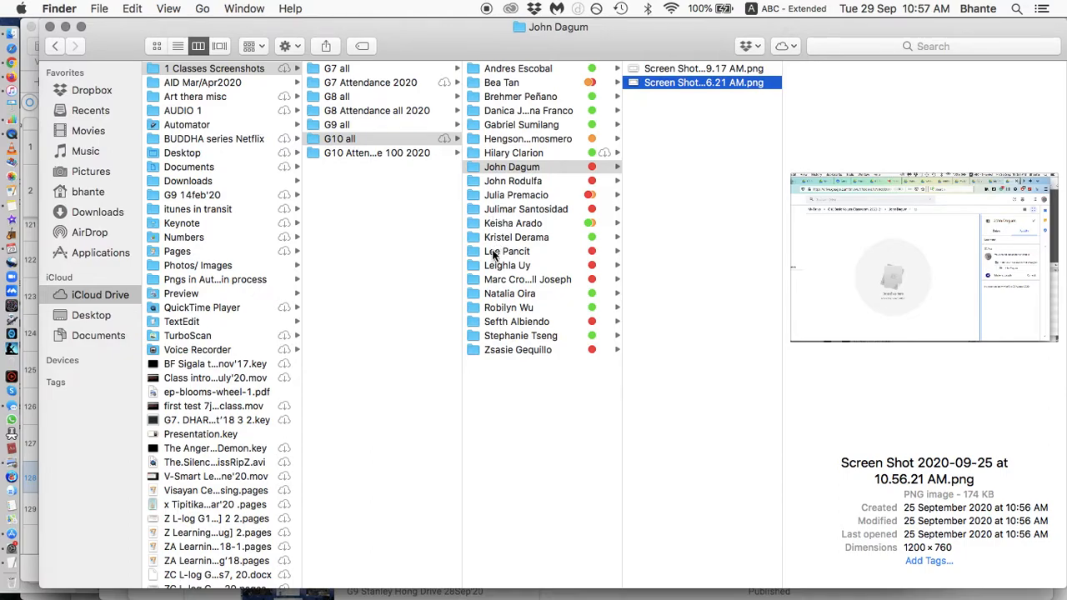
{"action": "left_click", "coordinate": [528, 279]}
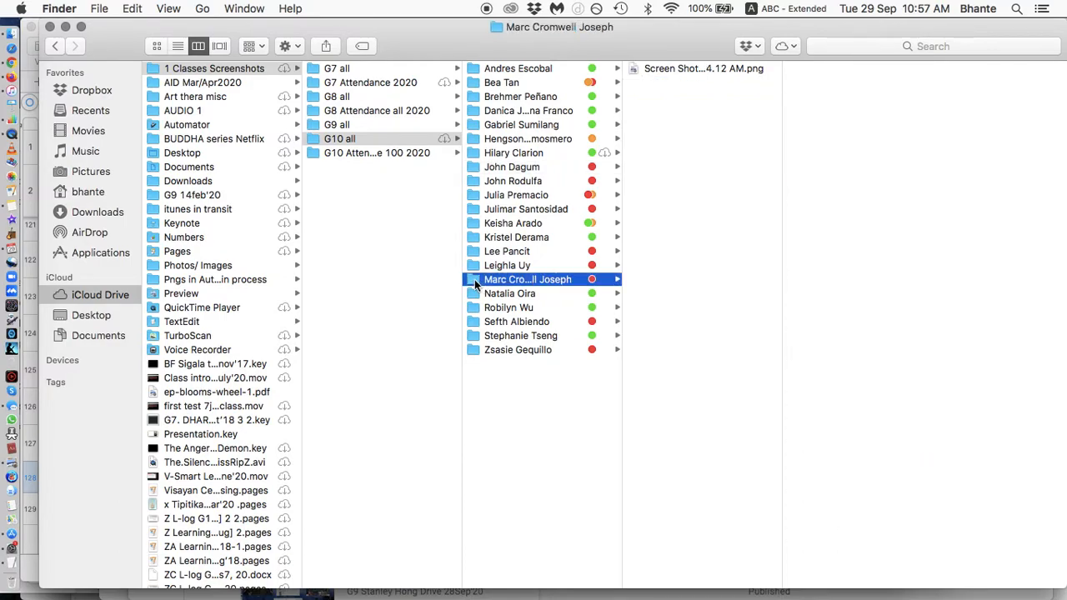
{"action": "left_click", "coordinate": [703, 69]}
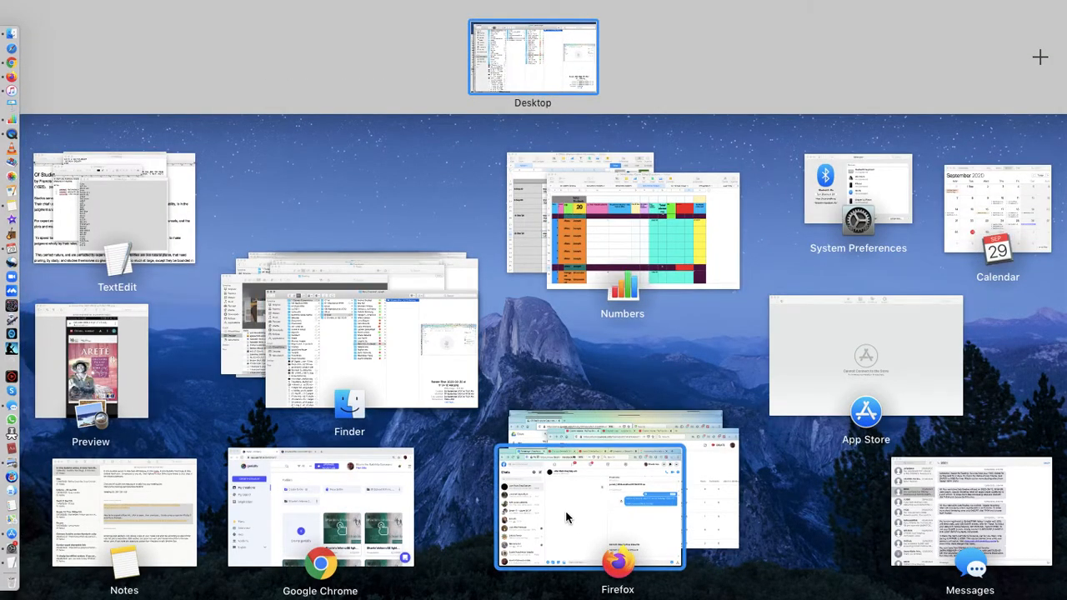
- Bring Firefox's Values - Google Drive window to the front through App Exposé
{"action": "left_click", "coordinate": [587, 500]}
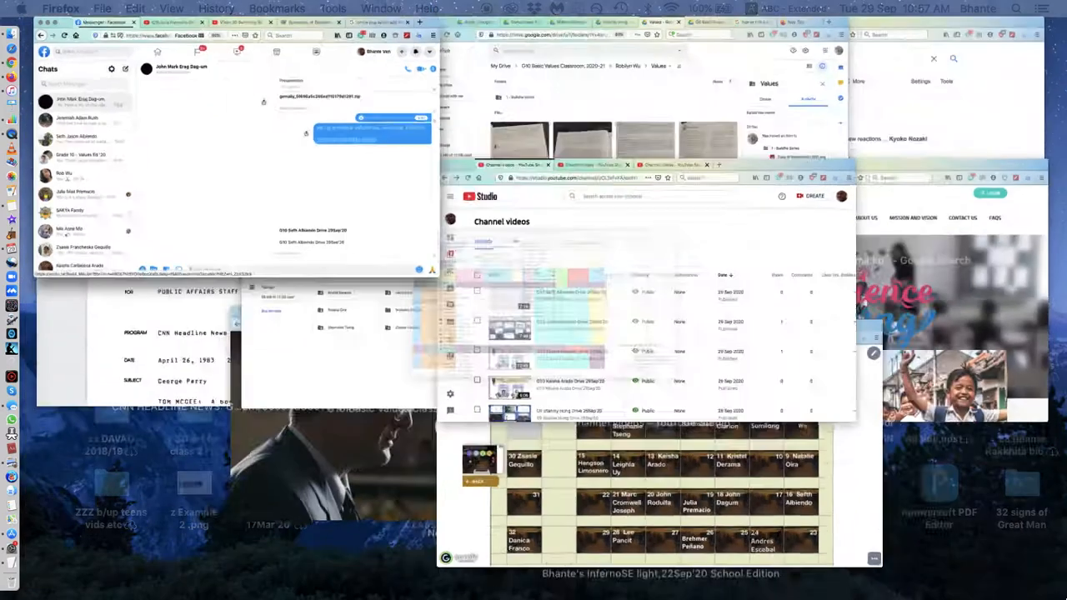
{"action": "key", "text": "F3"}
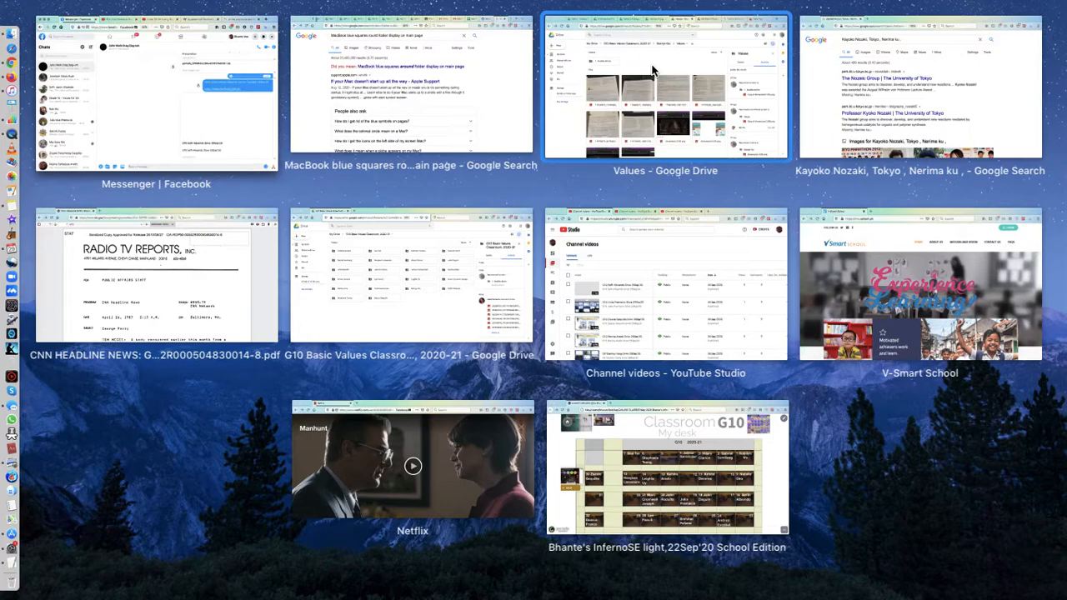
{"action": "left_click", "coordinate": [664, 87]}
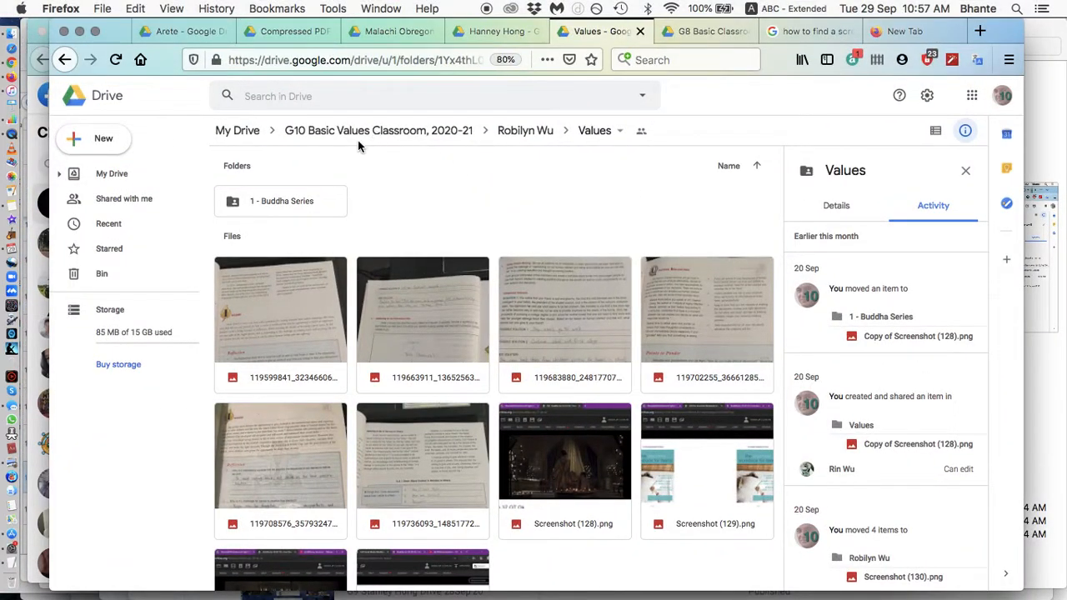
{"action": "mouse_move", "coordinate": [363, 134]}
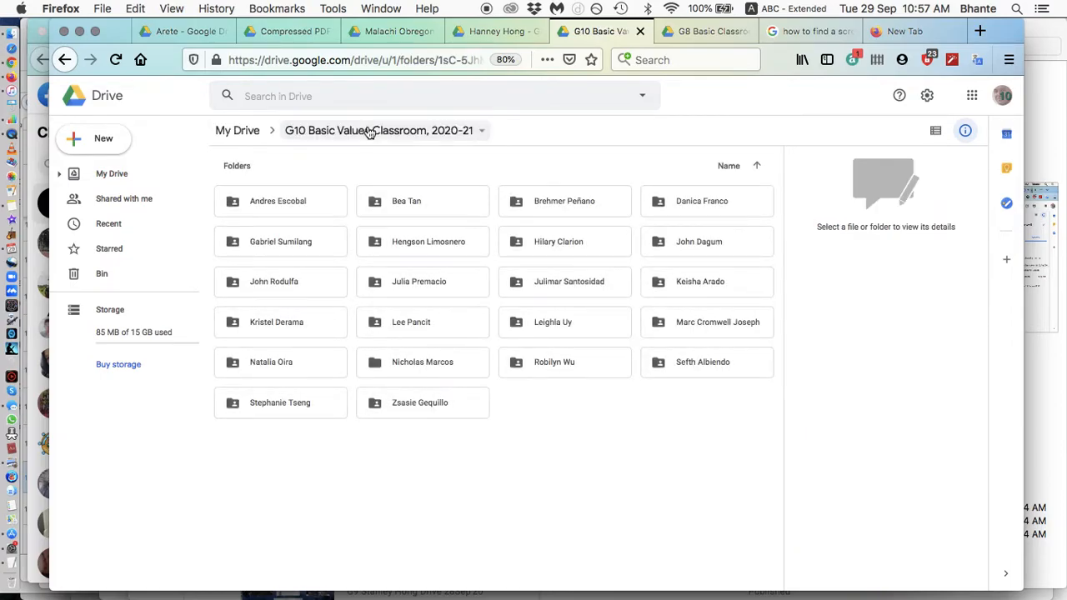
{"action": "left_click", "coordinate": [964, 130]}
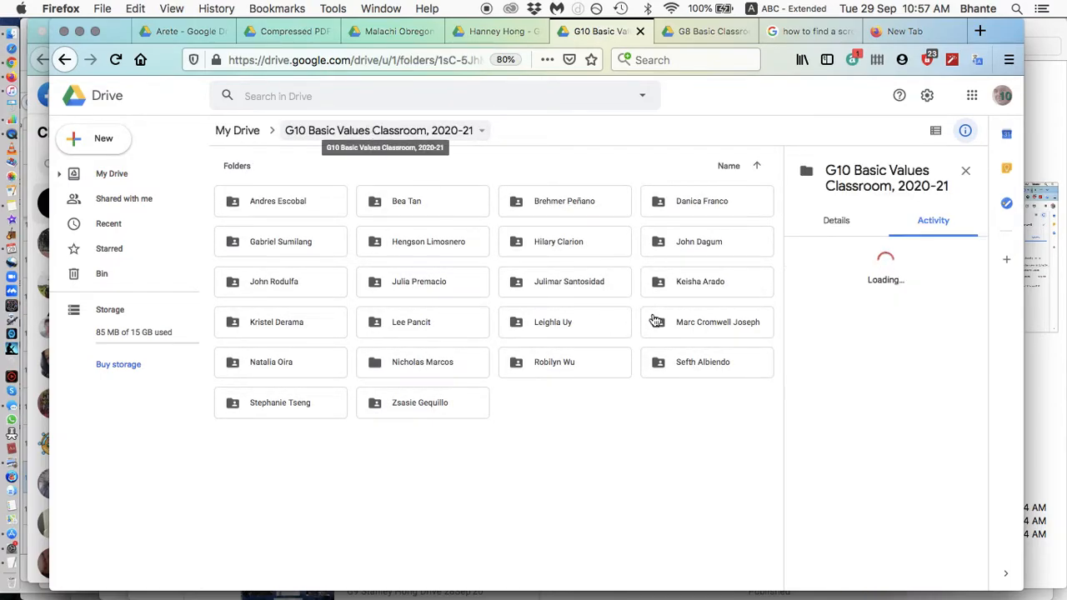
{"action": "left_click", "coordinate": [707, 321]}
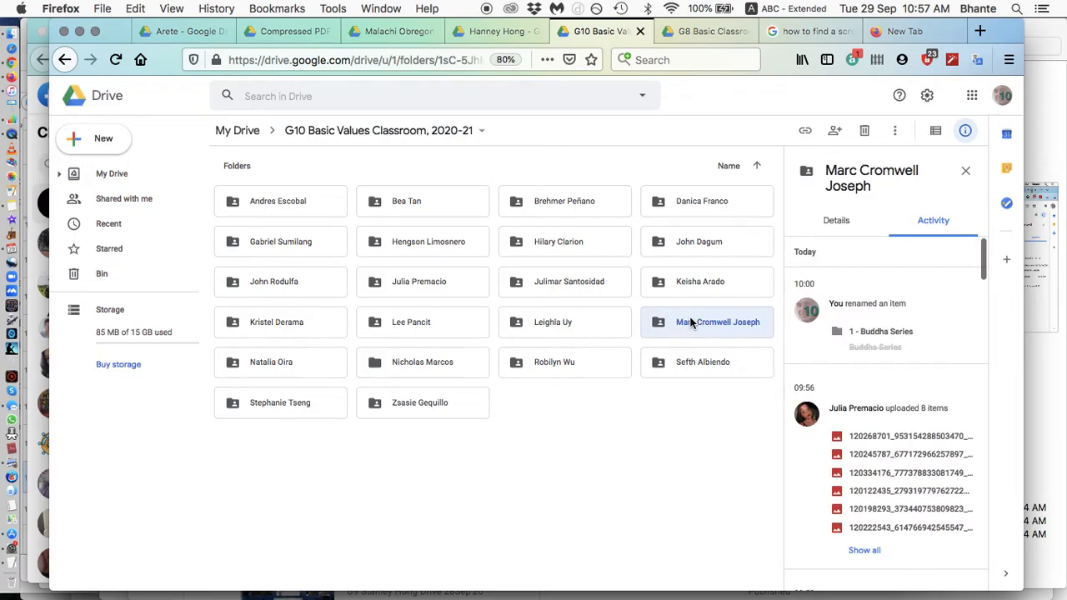
{"action": "double_click", "coordinate": [717, 322]}
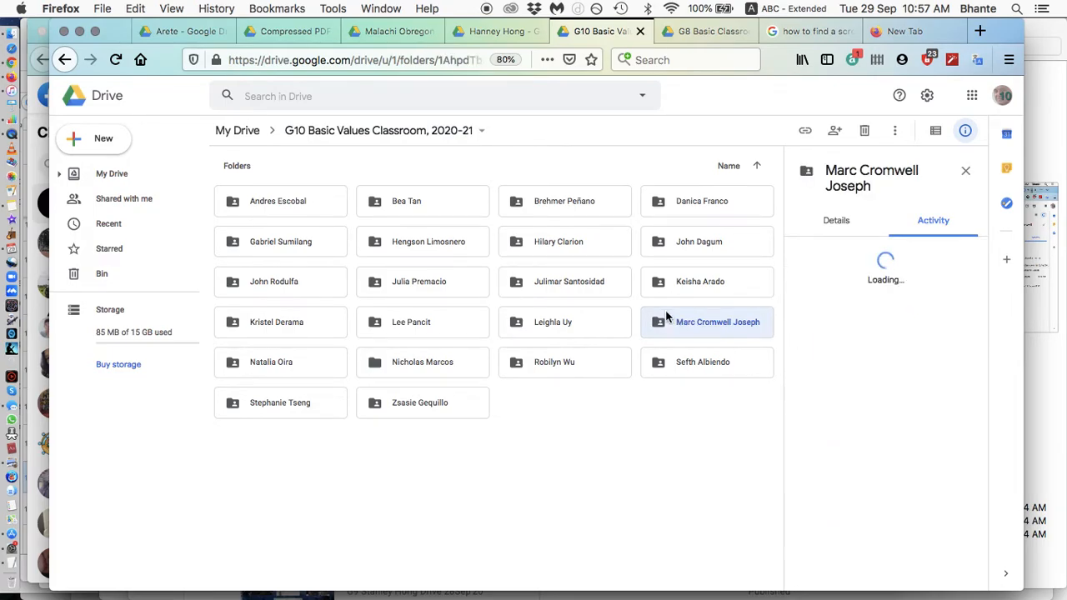
{"action": "double_click", "coordinate": [717, 321]}
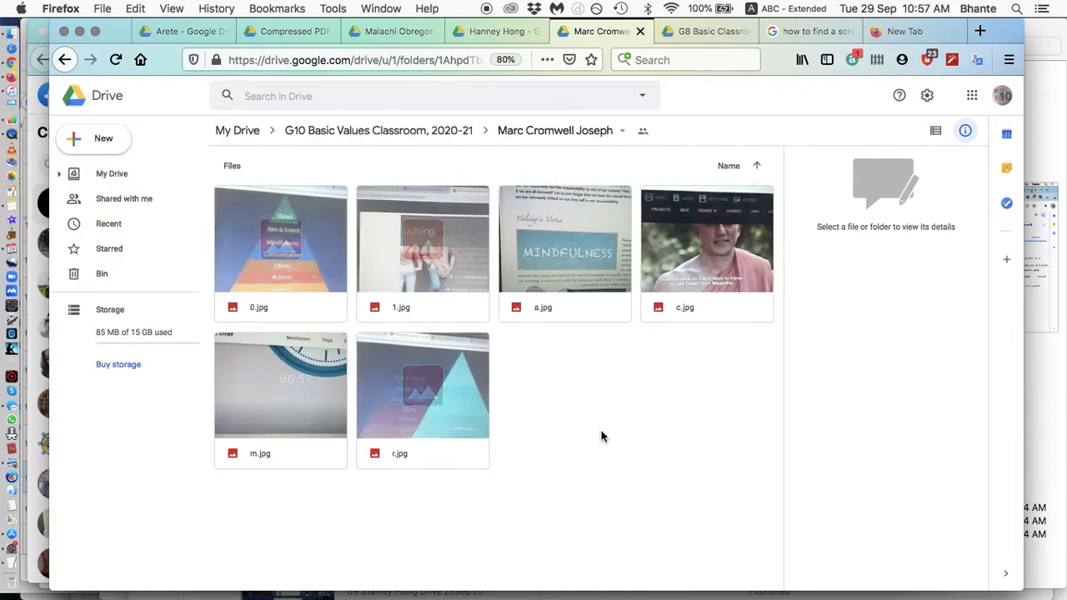
- Check the folder's recent upload activity, then preview 0.jpg full size
{"action": "left_click", "coordinate": [964, 130]}
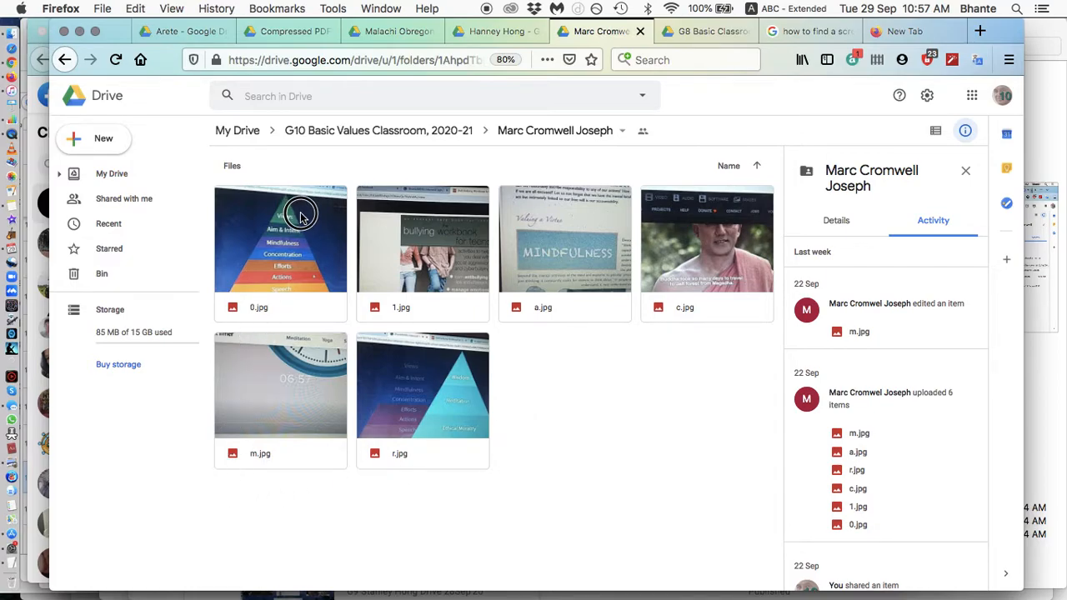
{"action": "left_click", "coordinate": [280, 384]}
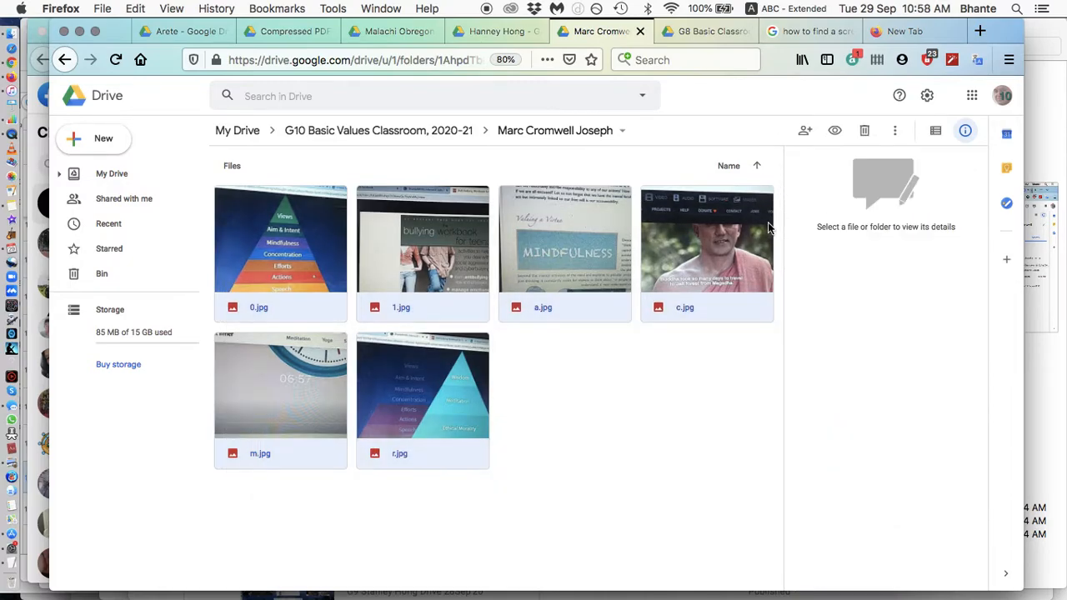
{"action": "left_click", "coordinate": [280, 237]}
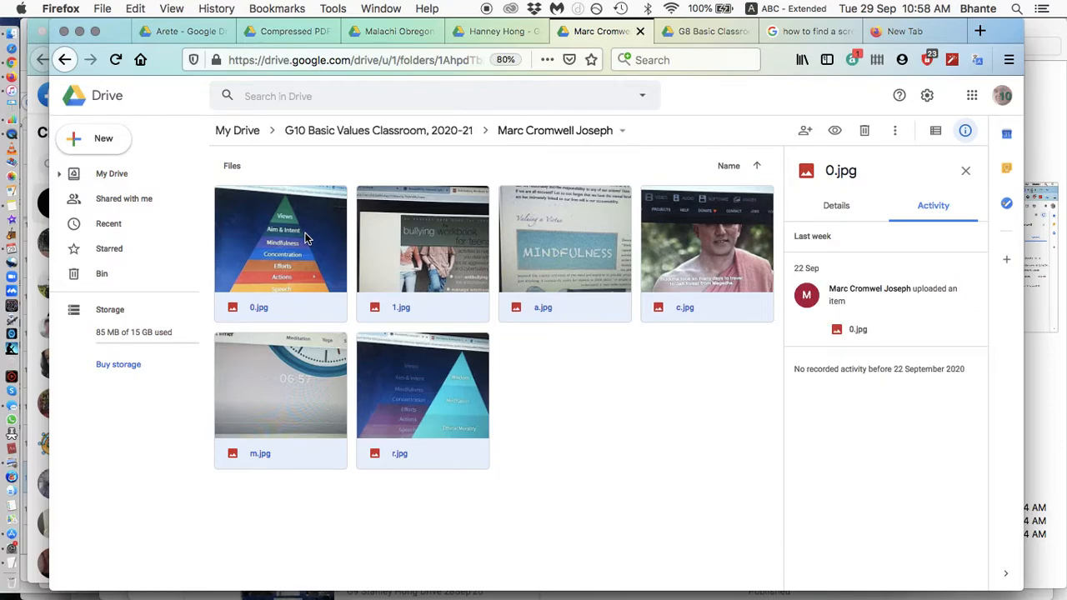
{"action": "right_click", "coordinate": [281, 237]}
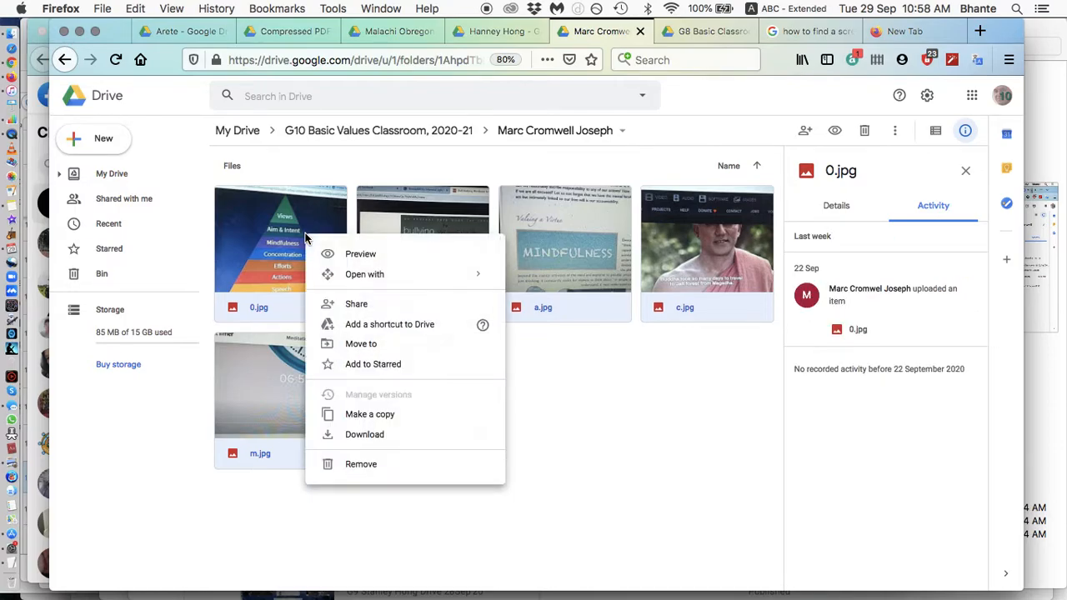
{"action": "left_click", "coordinate": [360, 254]}
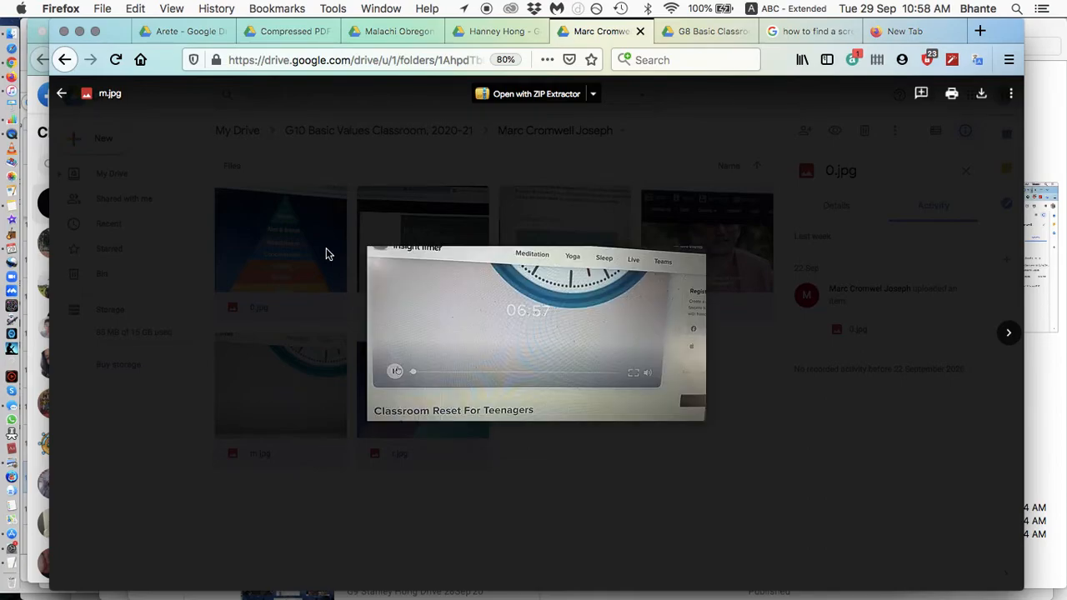
{"action": "mouse_move", "coordinate": [612, 514]}
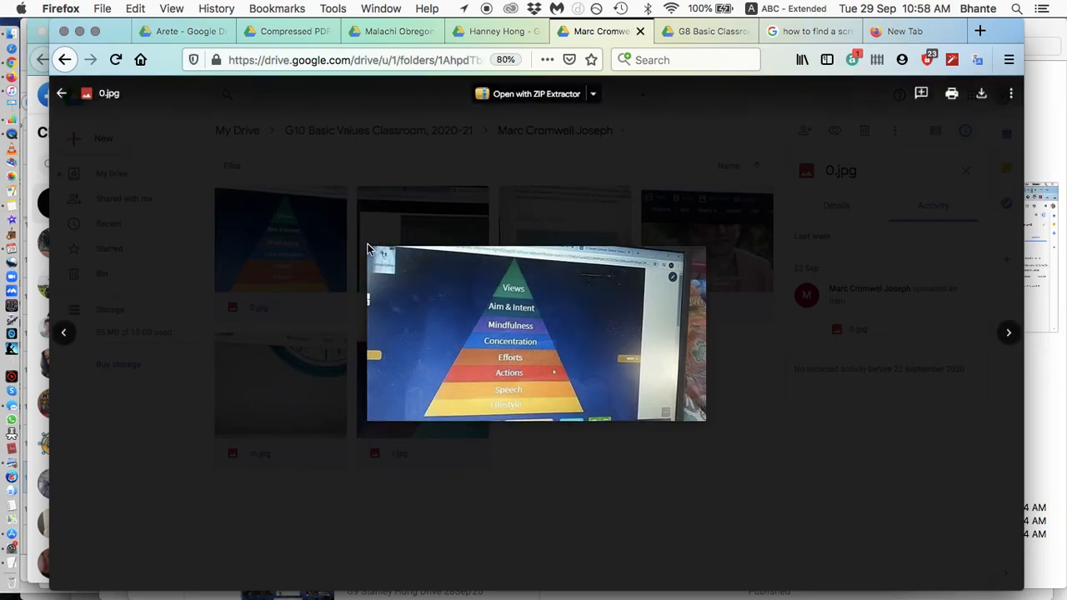
{"action": "left_click", "coordinate": [1007, 333]}
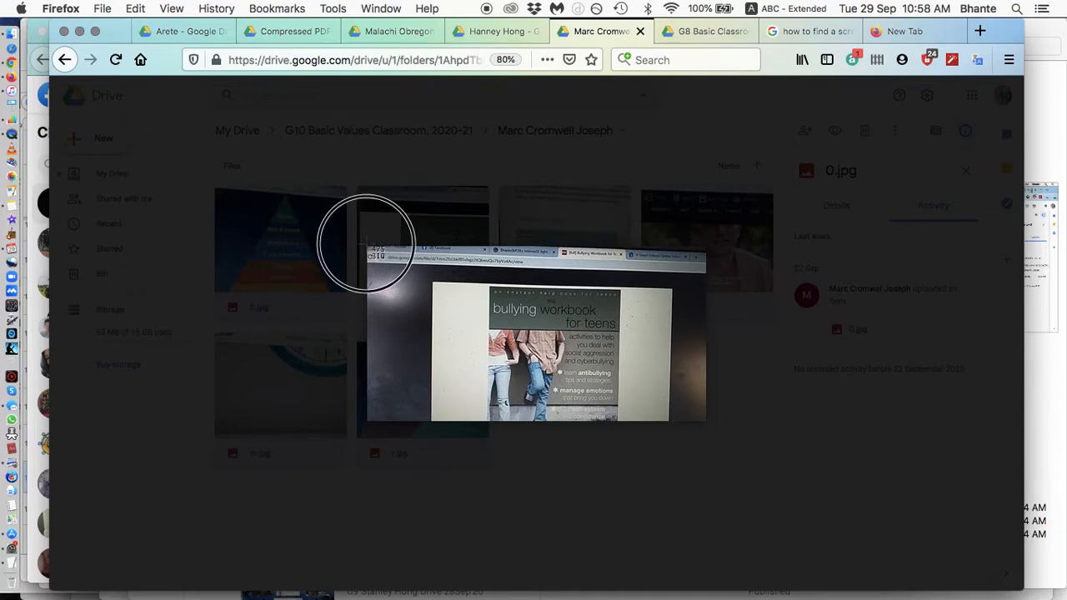
{"action": "mouse_move", "coordinate": [708, 427]}
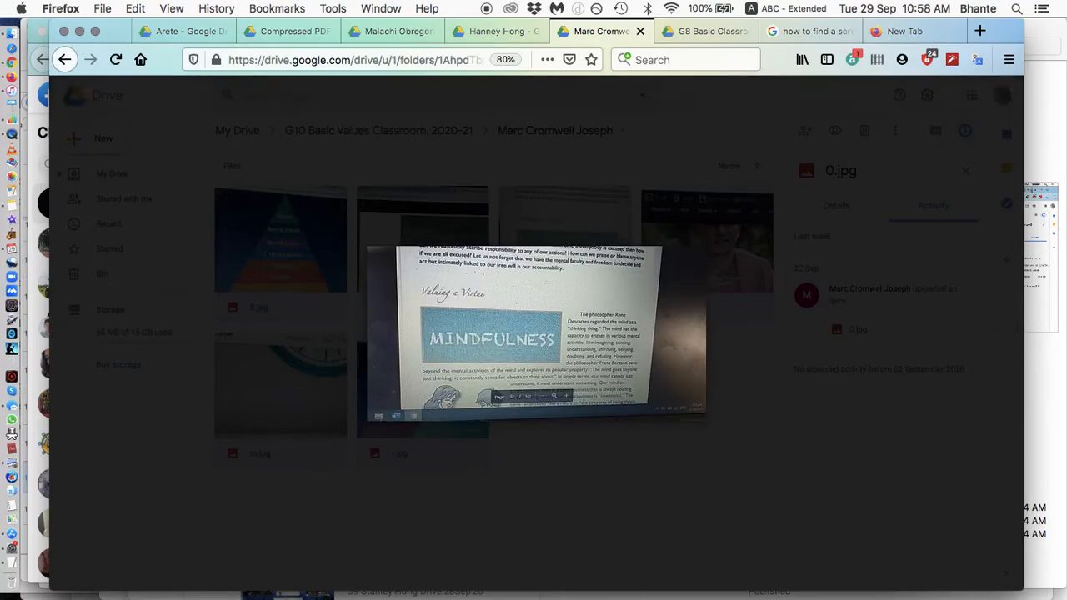
{"action": "mouse_move", "coordinate": [754, 416]}
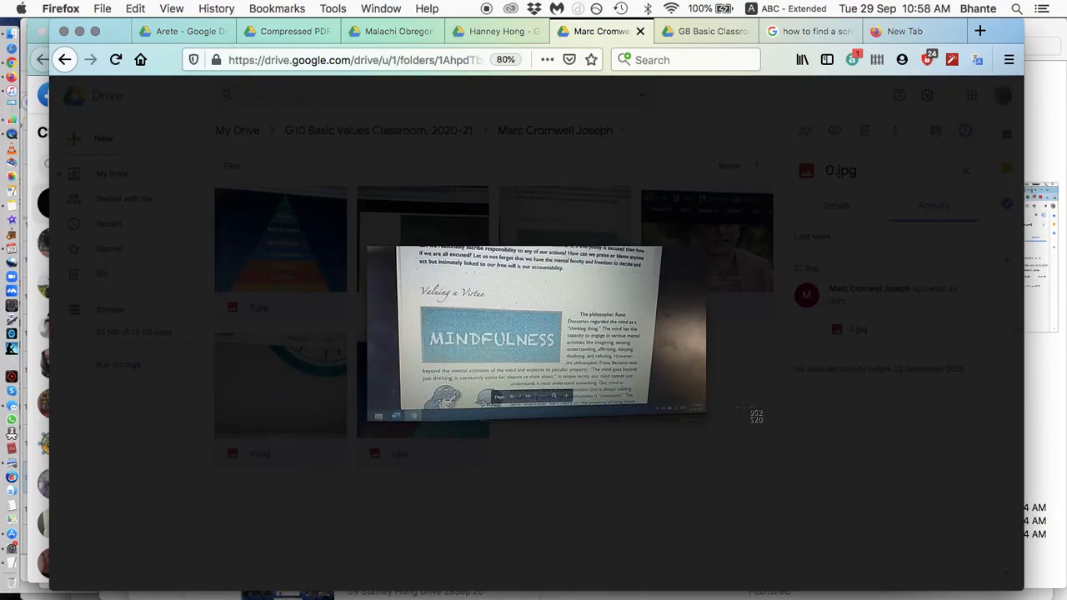
{"action": "mouse_move", "coordinate": [708, 423]}
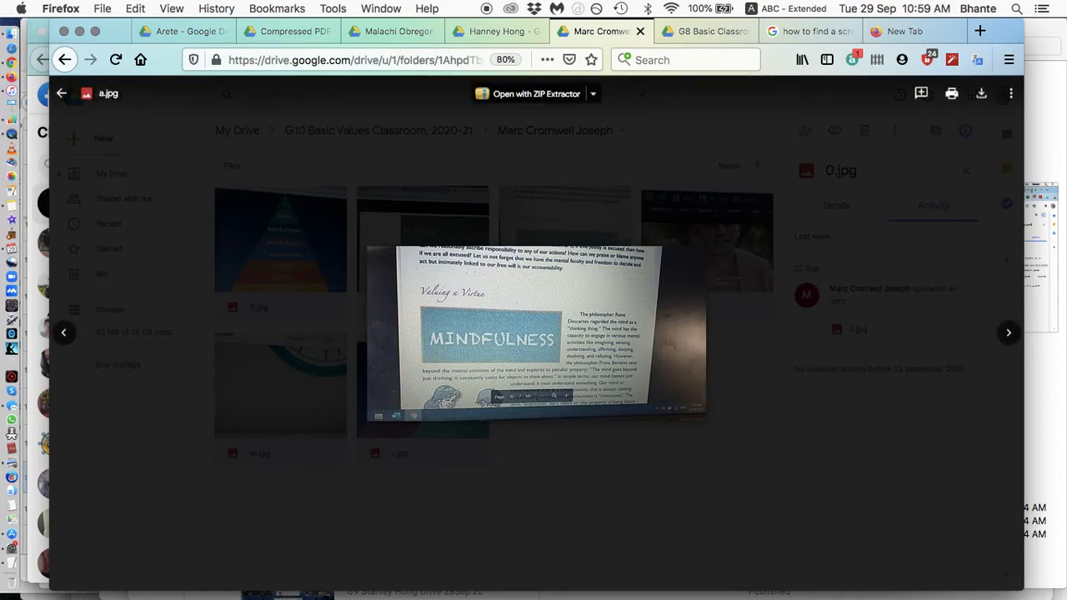
{"action": "left_click", "coordinate": [1008, 332]}
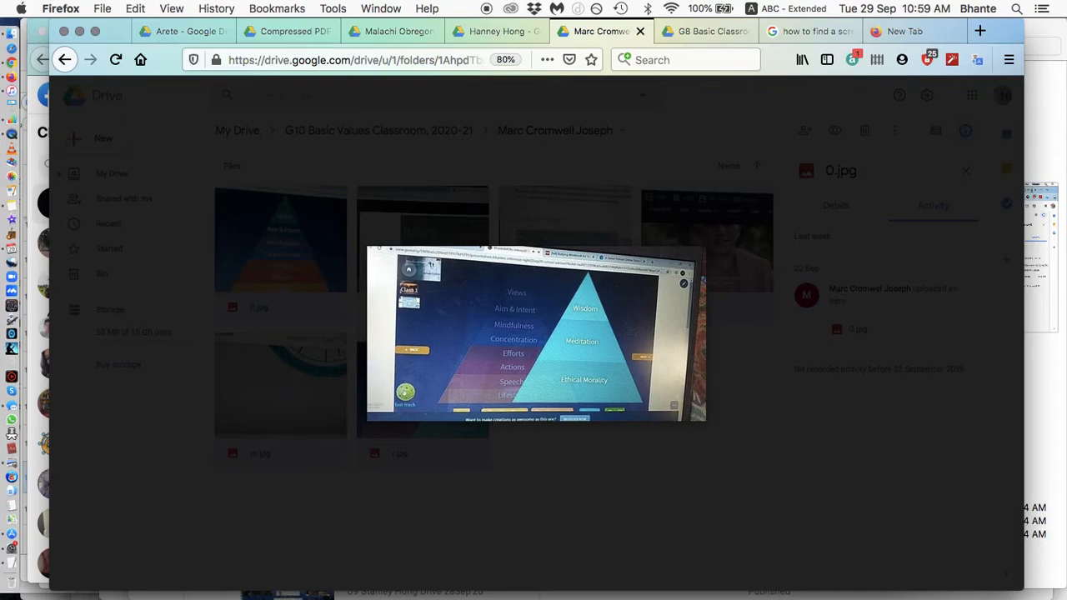
{"action": "mouse_move", "coordinate": [743, 494]}
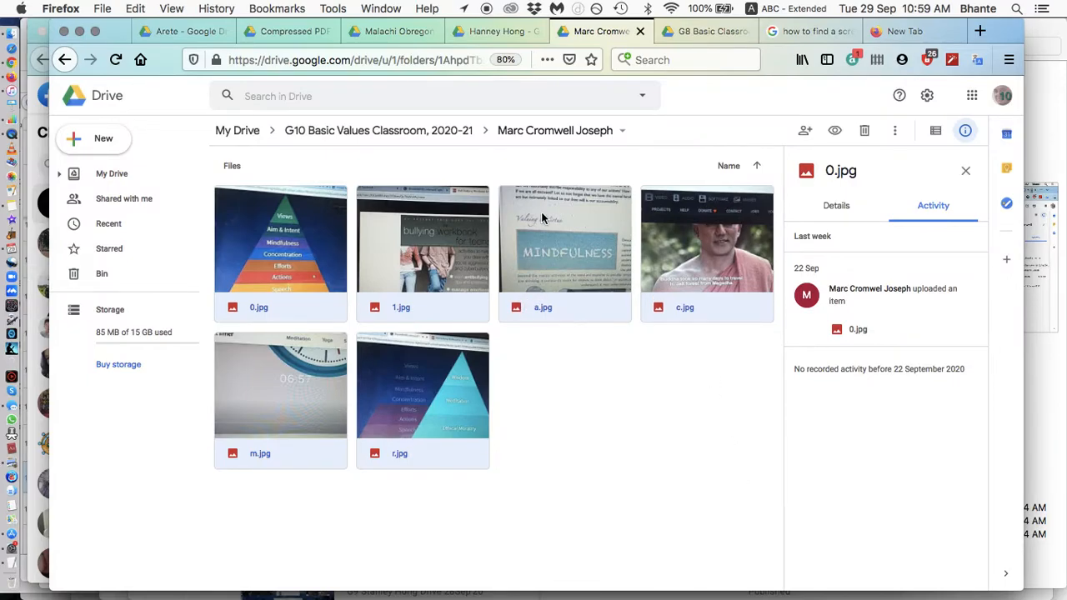
{"action": "mouse_move", "coordinate": [590, 265]}
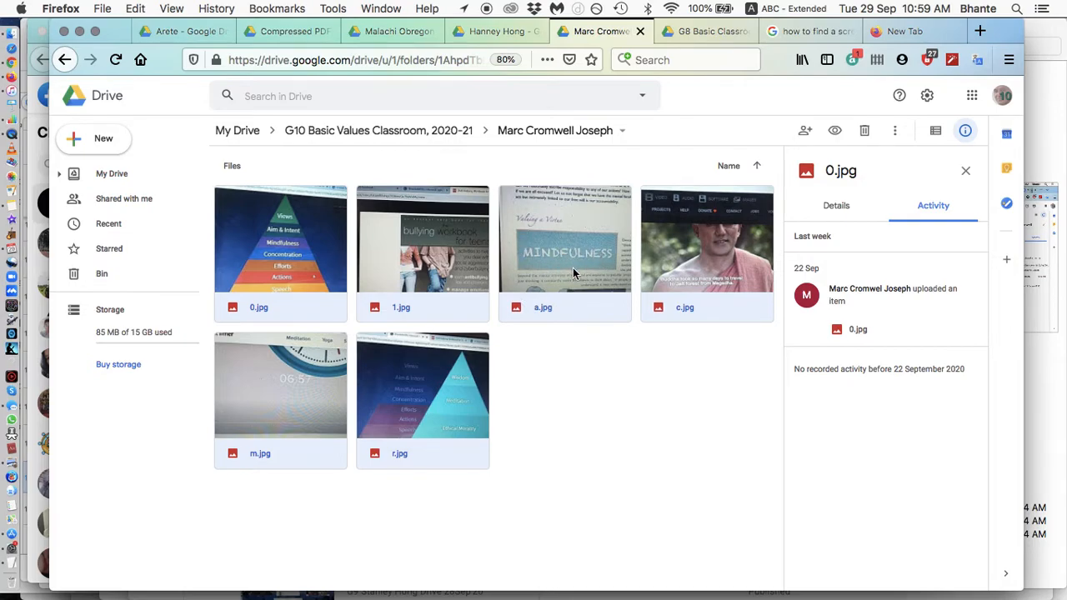
{"action": "mouse_move", "coordinate": [500, 138]}
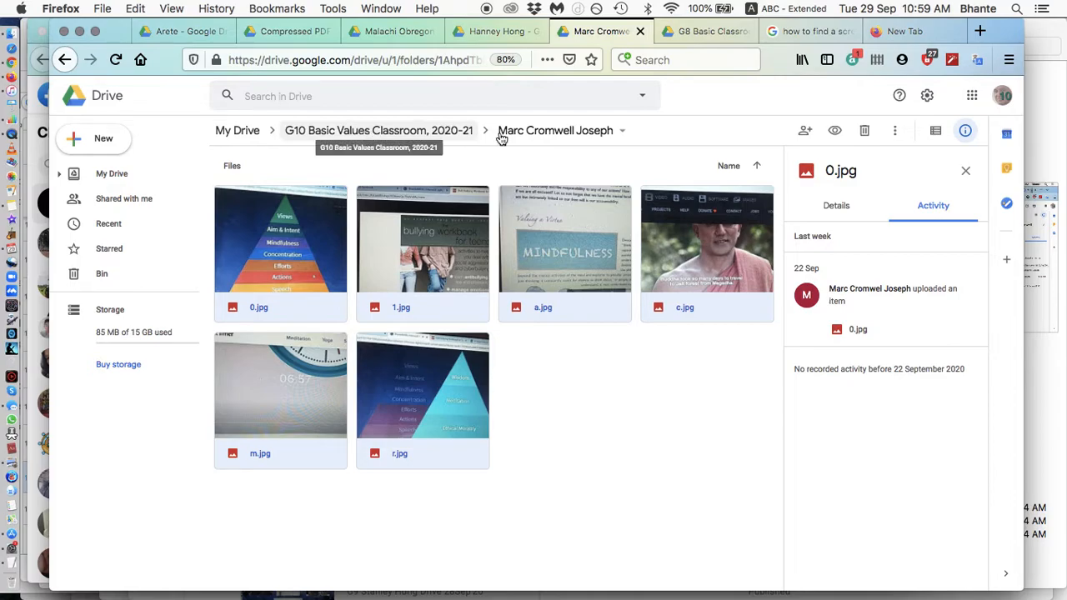
{"action": "mouse_move", "coordinate": [534, 132]}
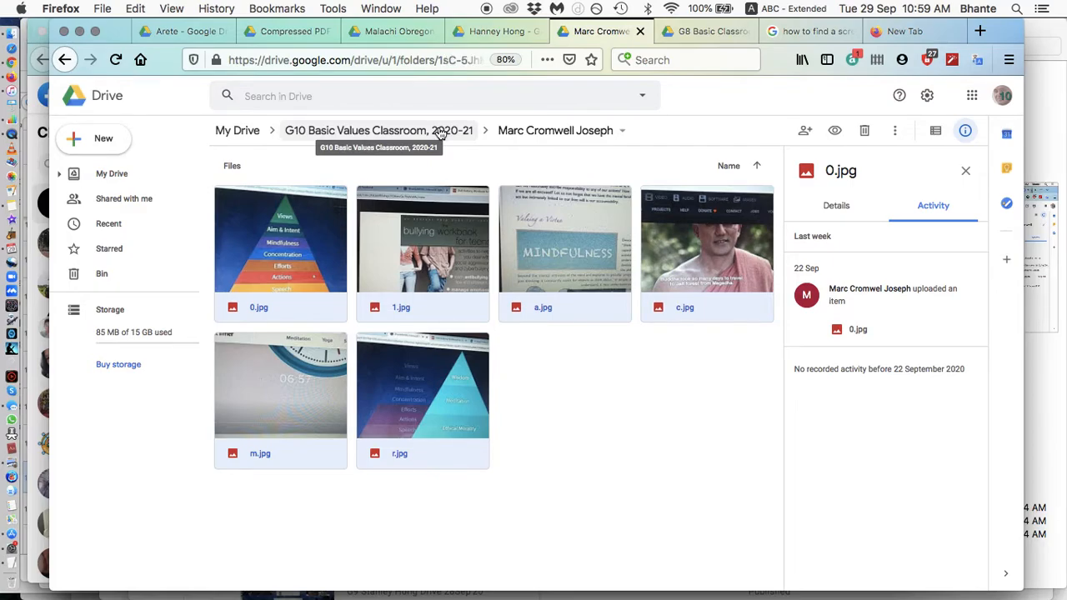
- Go back up to the G10 Basic Values Classroom, 2020-21 folder
{"action": "left_click", "coordinate": [378, 130]}
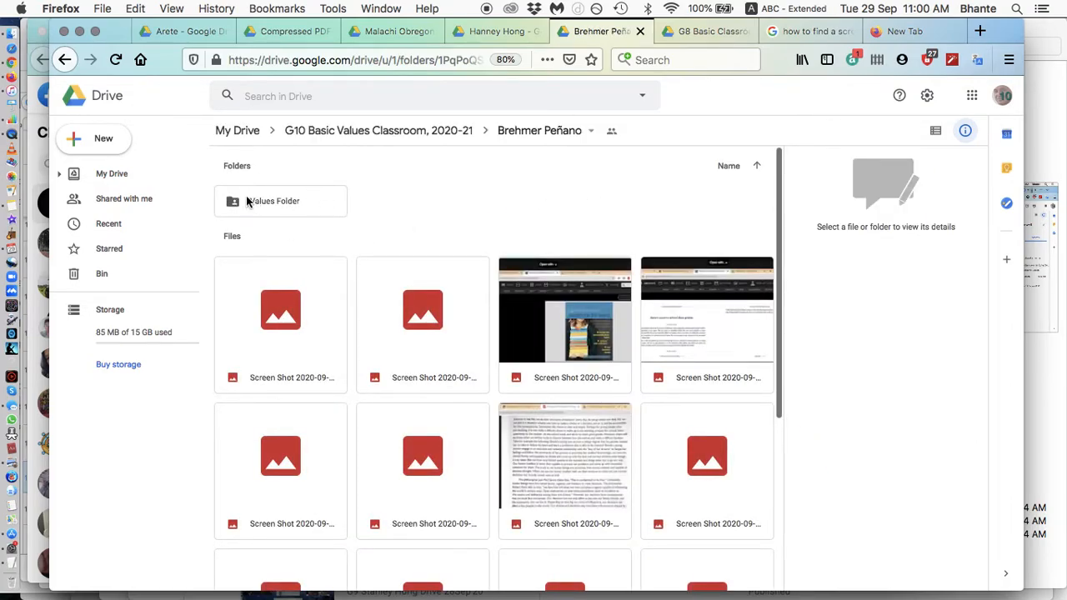
{"action": "left_click", "coordinate": [281, 201]}
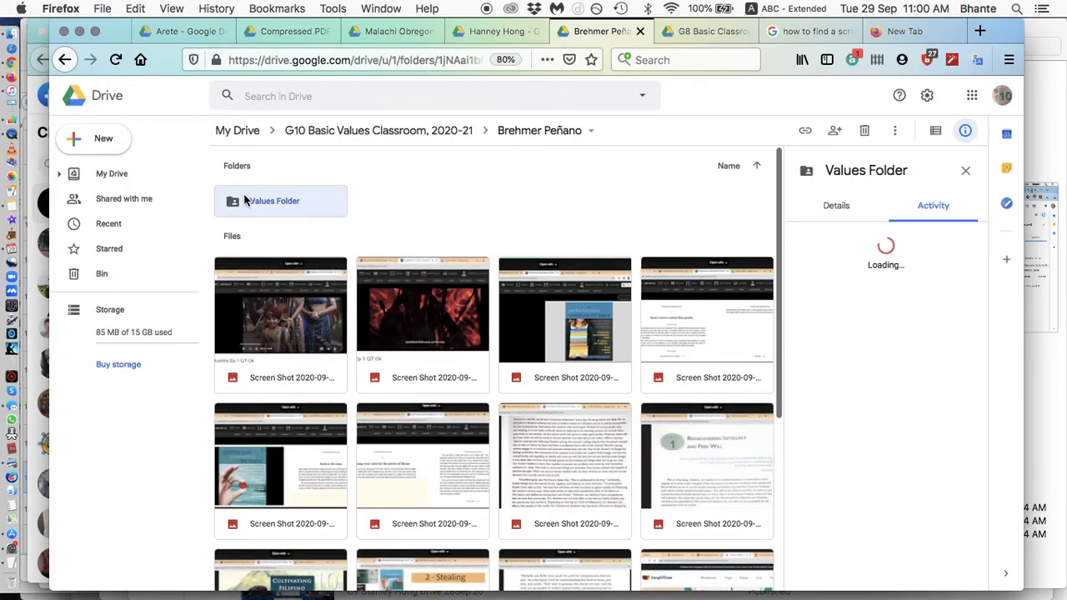
{"action": "double_click", "coordinate": [280, 201]}
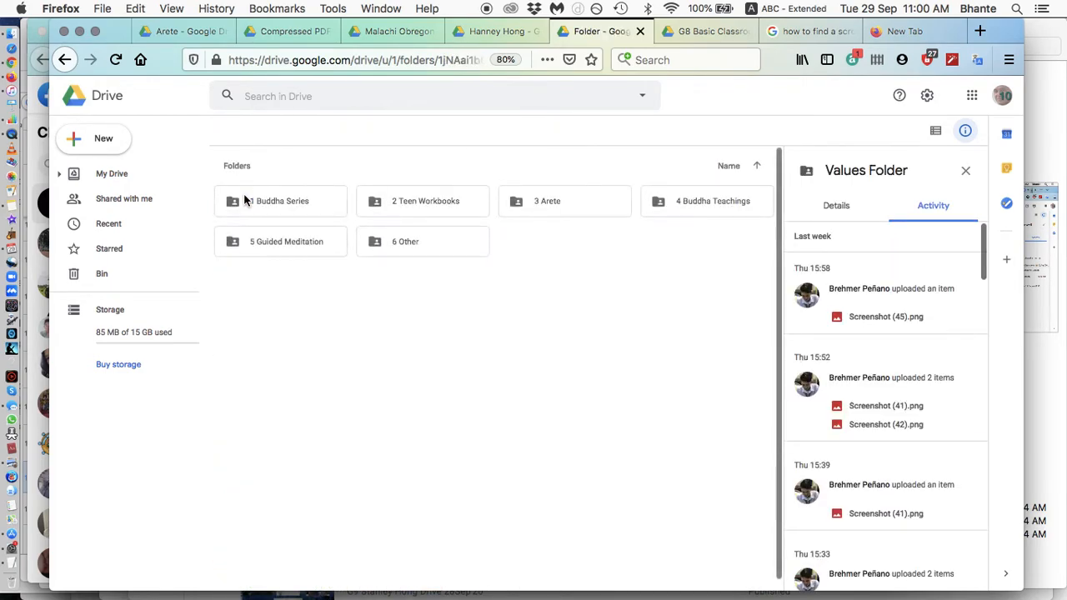
{"action": "left_click", "coordinate": [965, 170]}
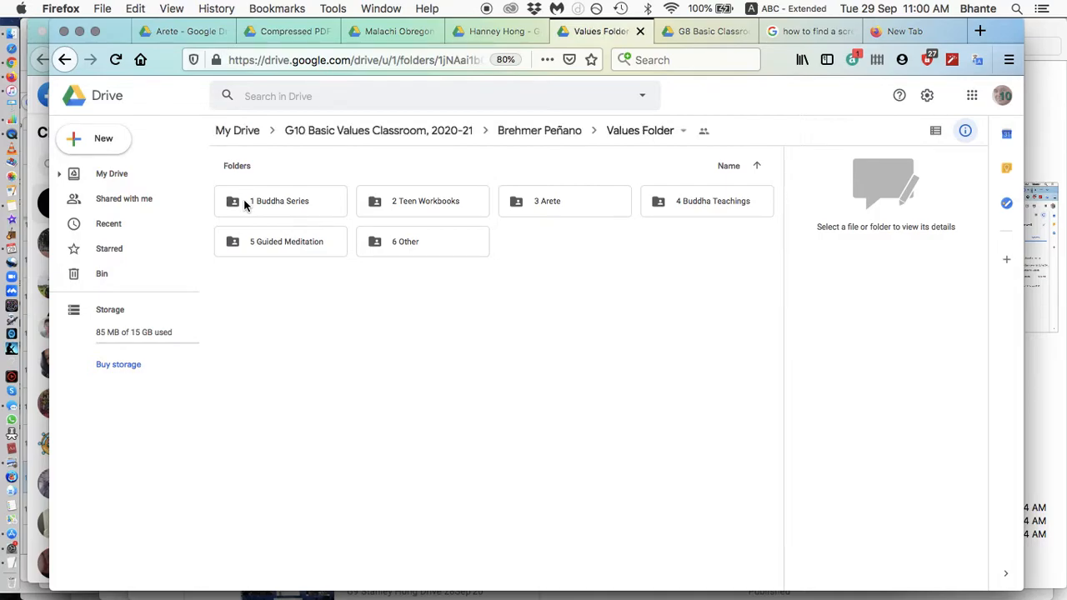
{"action": "left_click", "coordinate": [964, 130]}
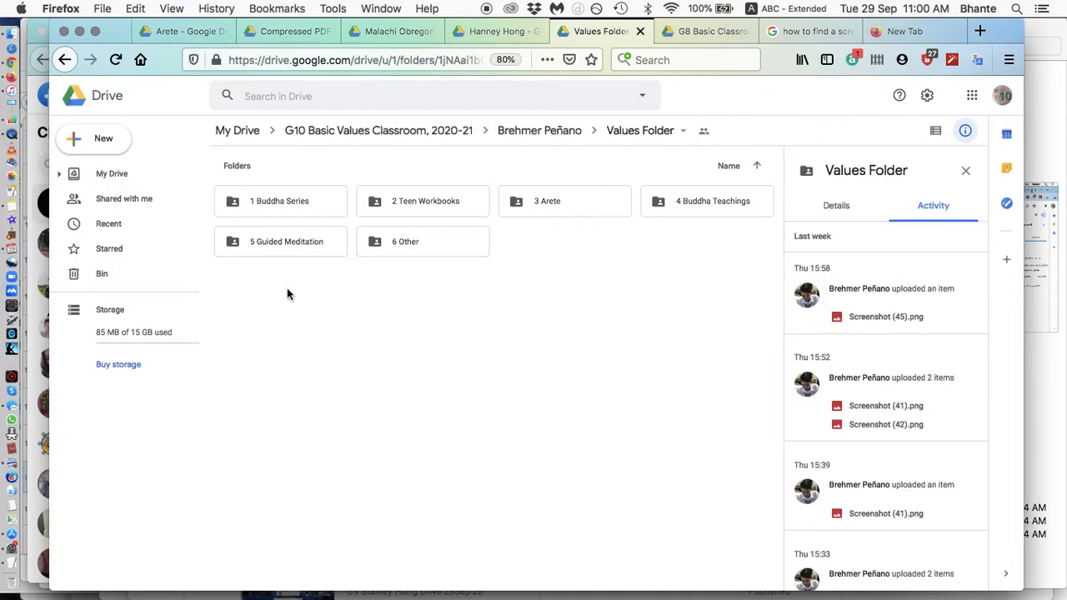
{"action": "mouse_move", "coordinate": [280, 201]}
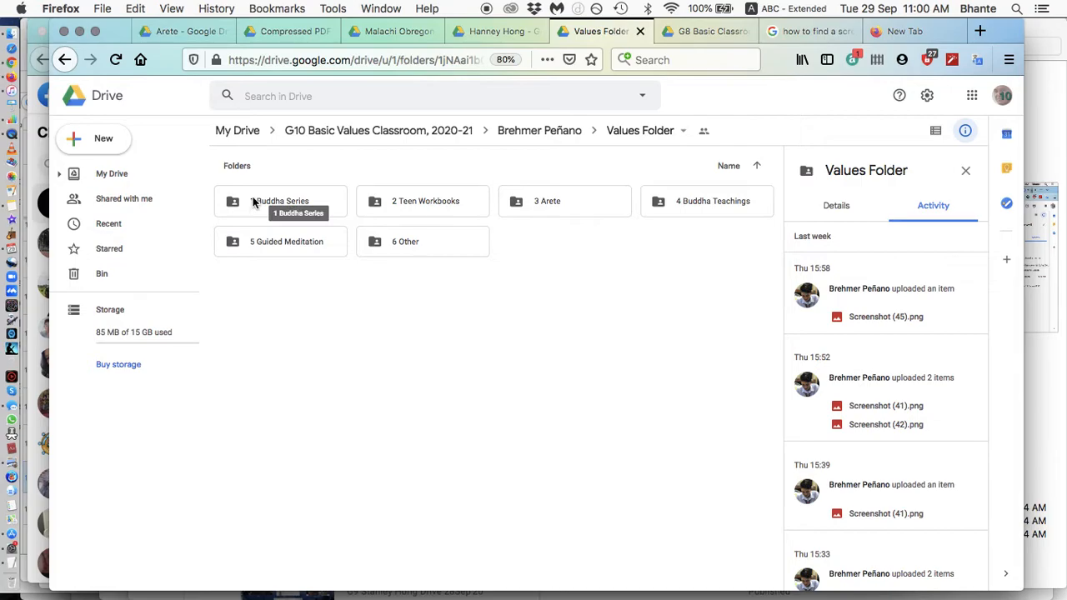
{"action": "mouse_move", "coordinate": [571, 233]}
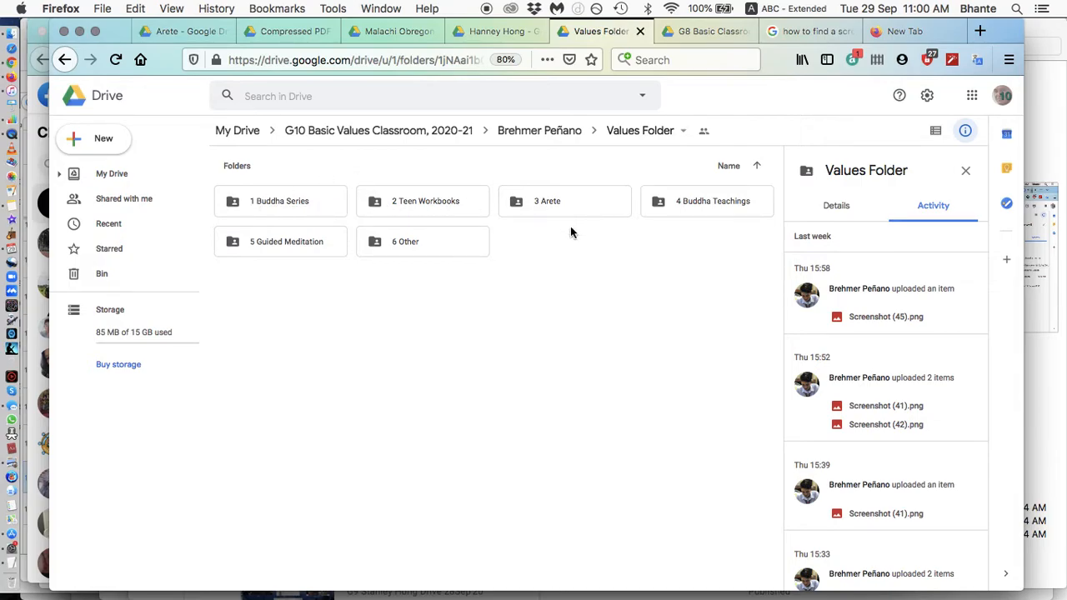
{"action": "mouse_move", "coordinate": [392, 247]}
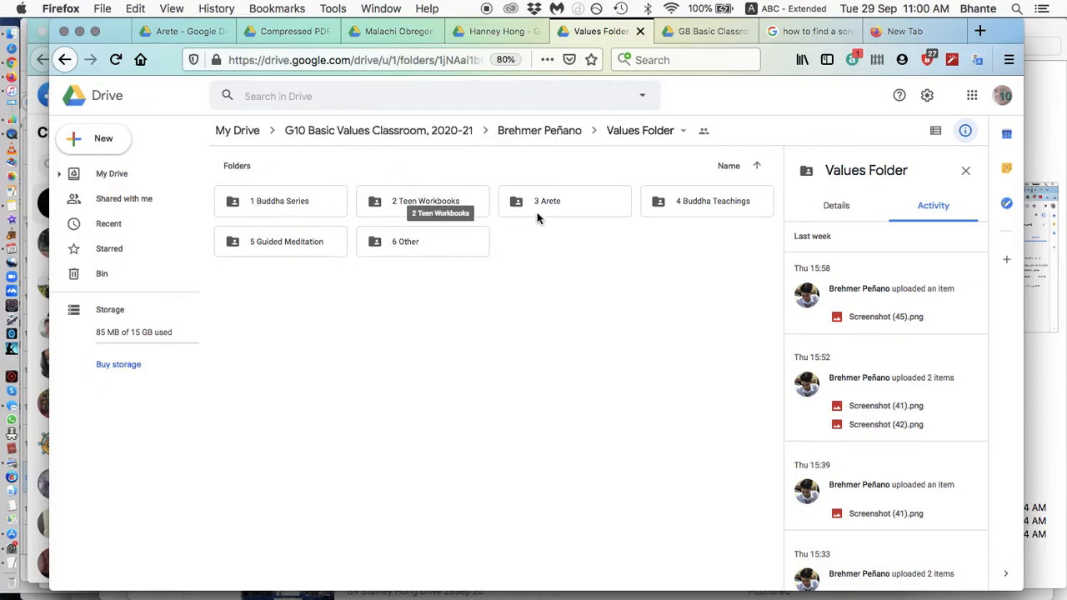
{"action": "mouse_move", "coordinate": [294, 263]}
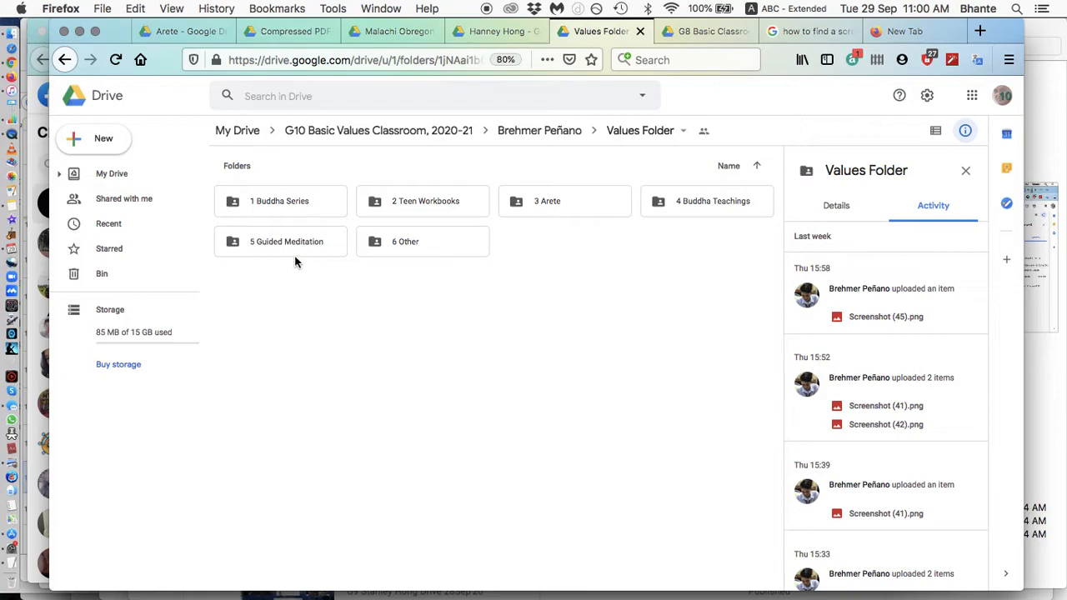
{"action": "mouse_move", "coordinate": [400, 261]}
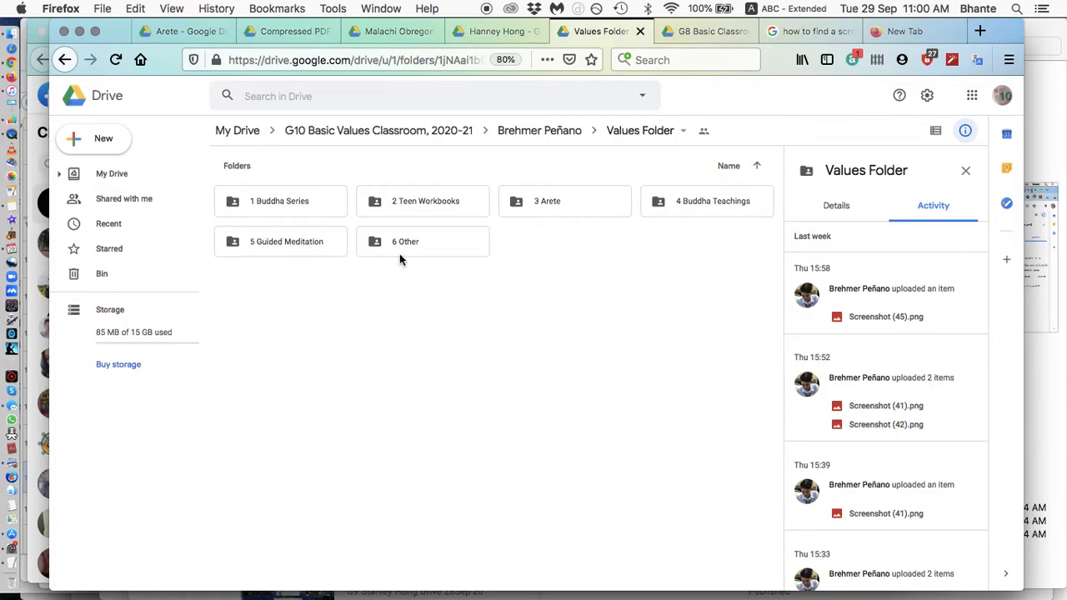
{"action": "mouse_move", "coordinate": [284, 221]}
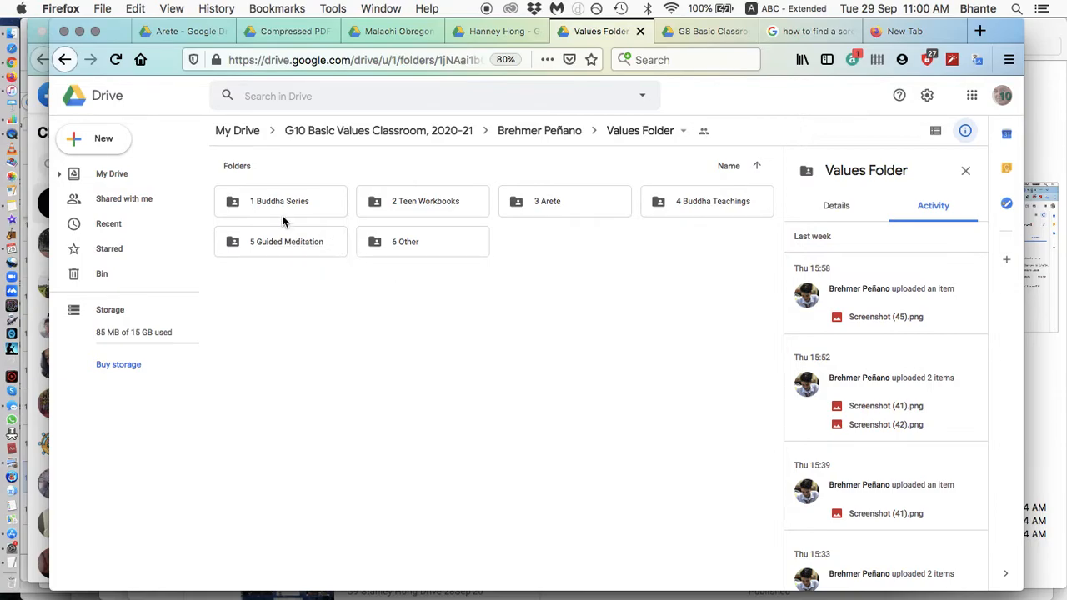
{"action": "mouse_move", "coordinate": [398, 260]}
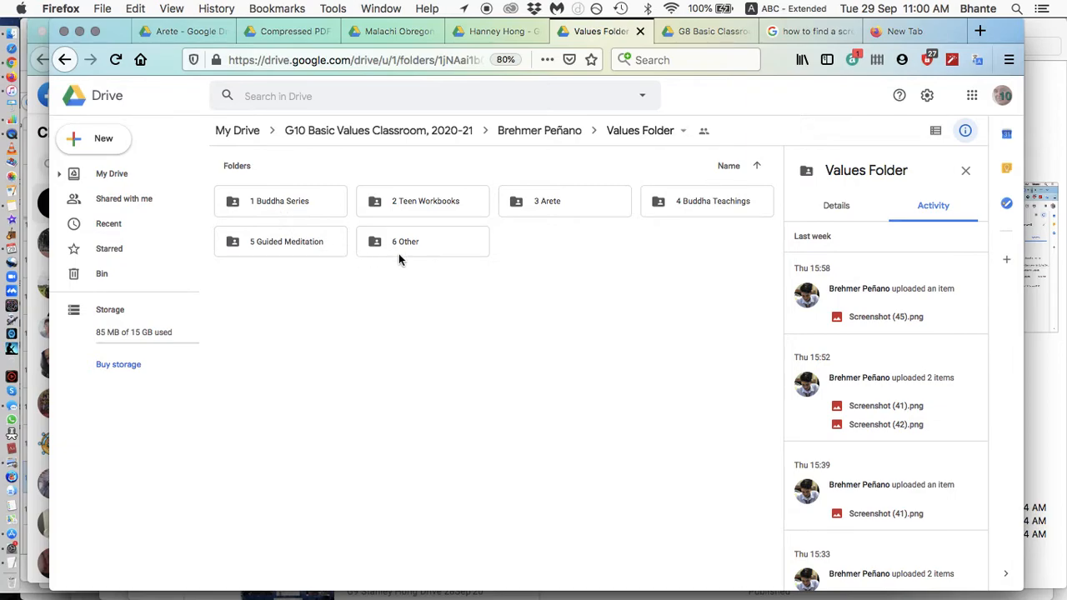
{"action": "mouse_move", "coordinate": [564, 208]}
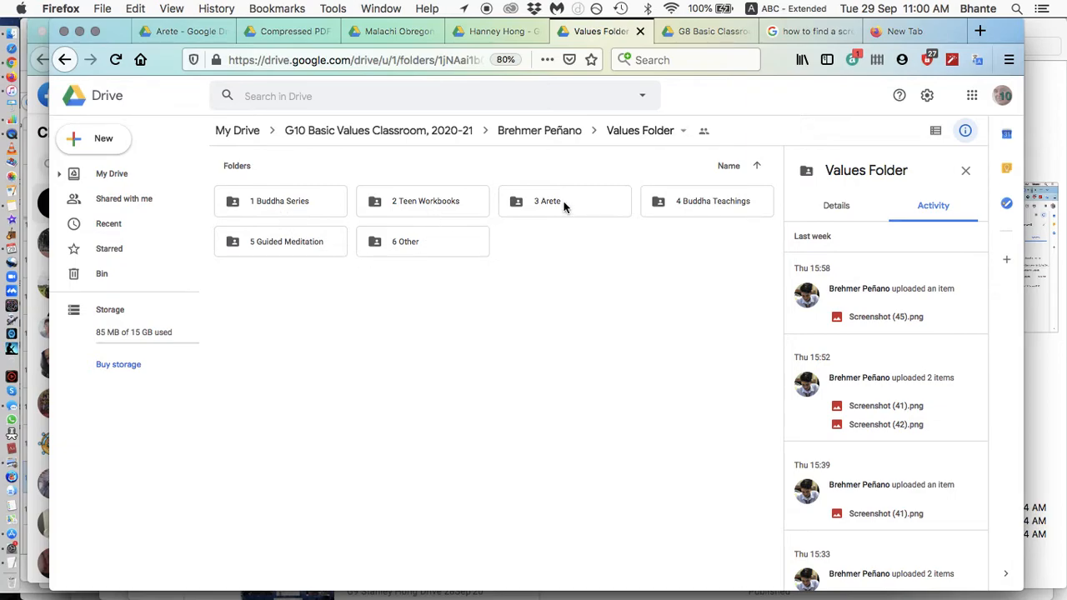
{"action": "mouse_move", "coordinate": [709, 217]}
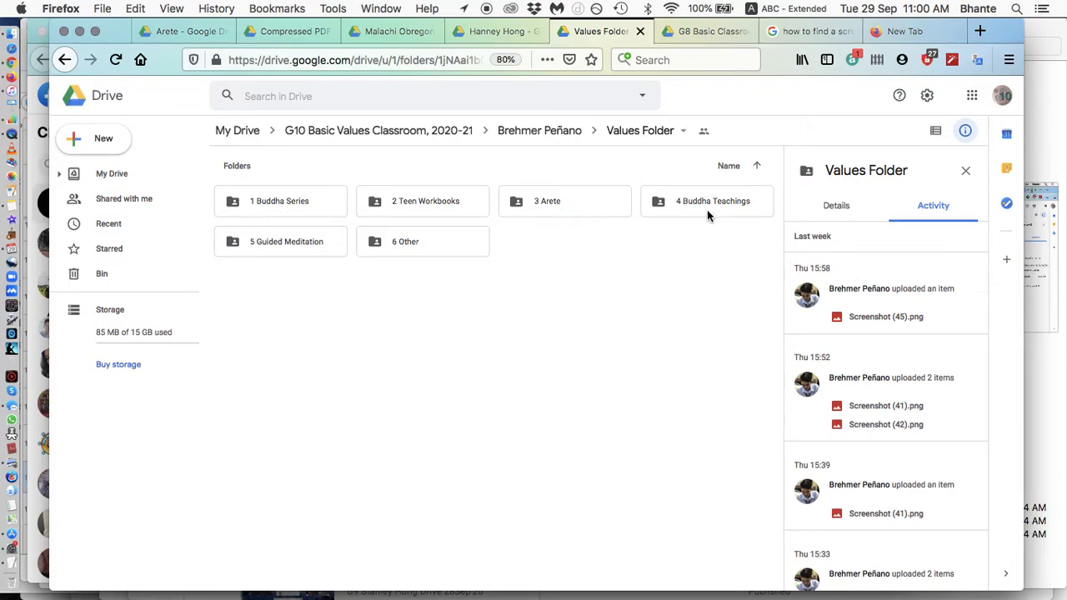
{"action": "mouse_move", "coordinate": [297, 242]}
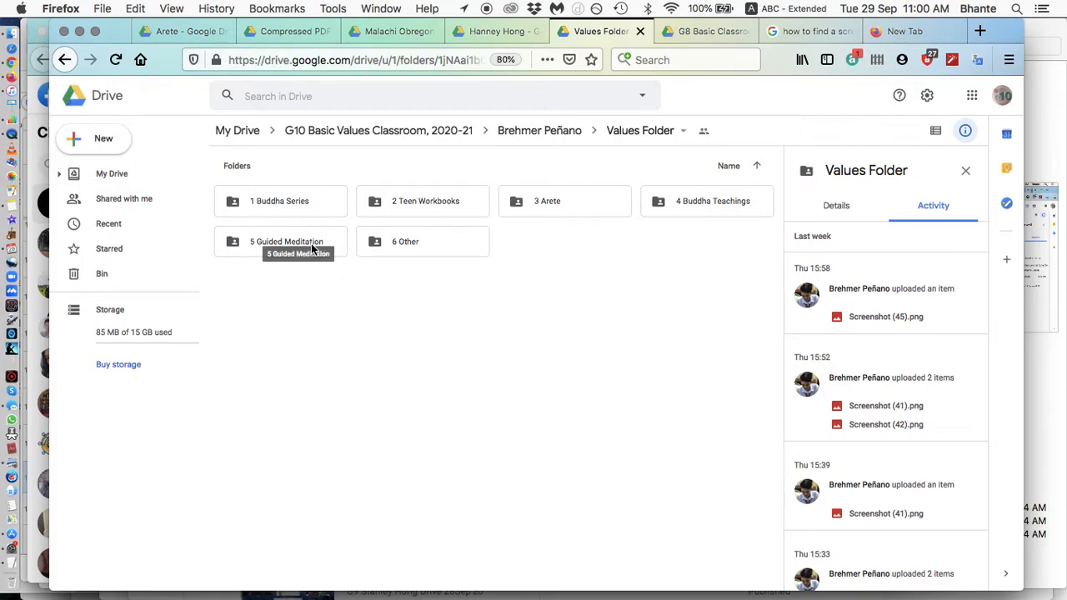
{"action": "mouse_move", "coordinate": [286, 201]}
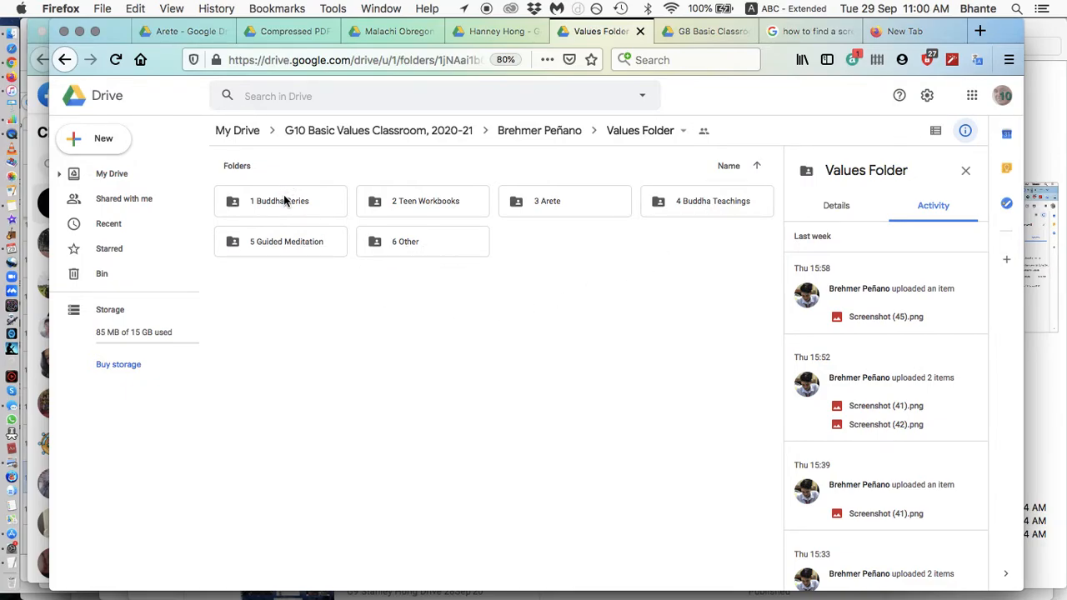
{"action": "left_click", "coordinate": [280, 201]}
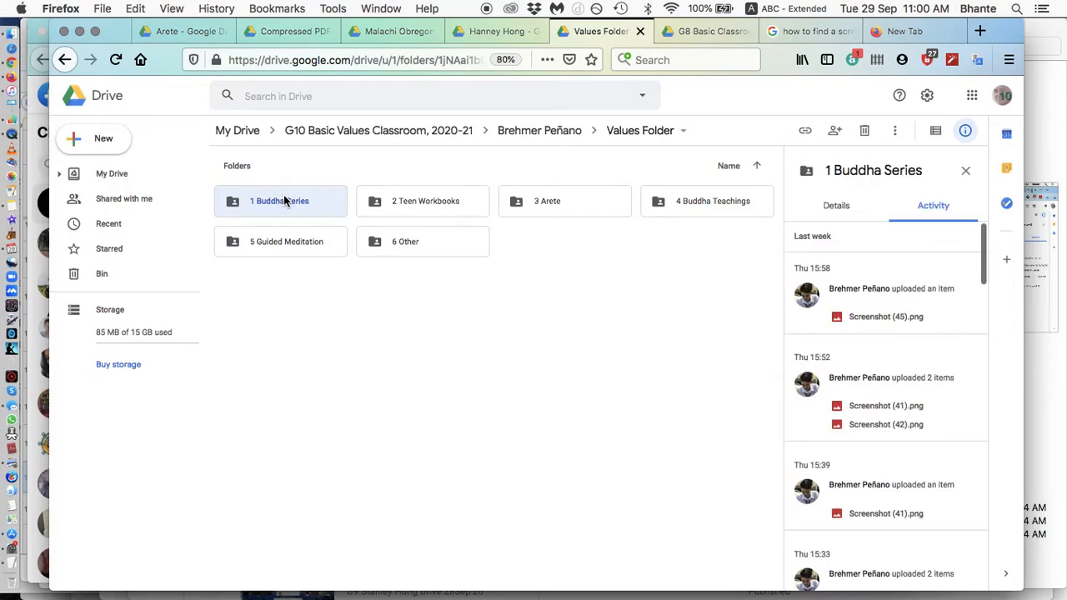
- Open 1 Buddha Series and check the upload dates of Screenshot (6).png and Screenshot (24).png
{"action": "double_click", "coordinate": [280, 201]}
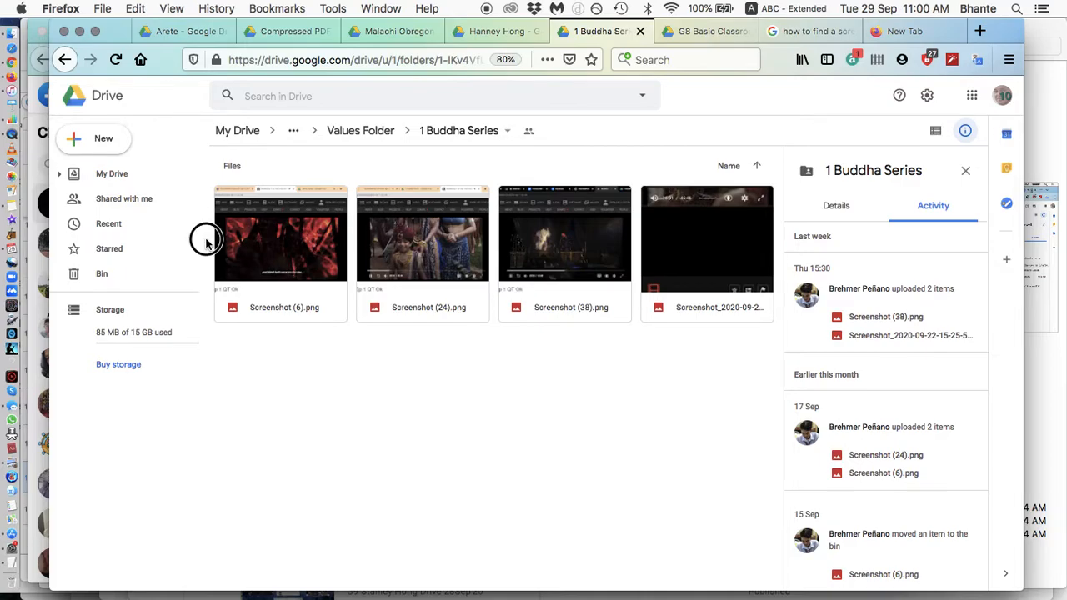
{"action": "mouse_move", "coordinate": [533, 267]}
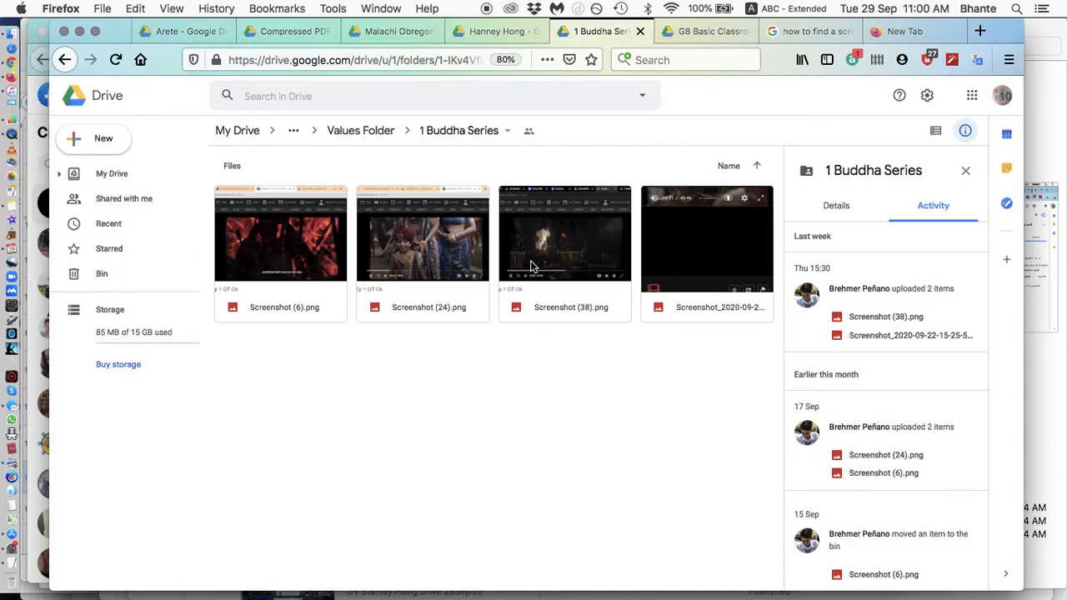
{"action": "mouse_move", "coordinate": [586, 369]}
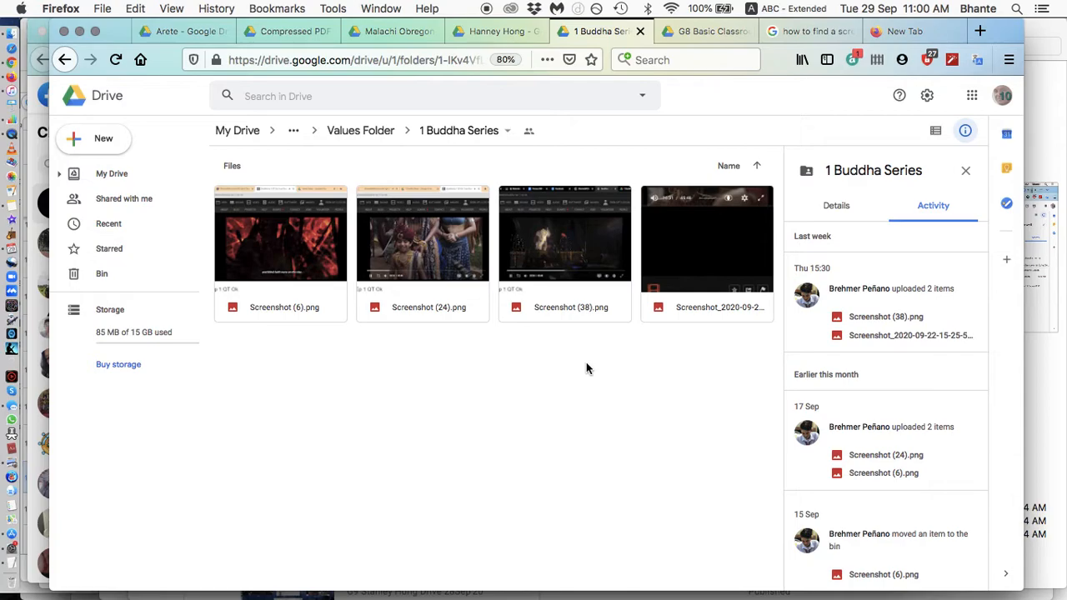
{"action": "mouse_move", "coordinate": [565, 275]}
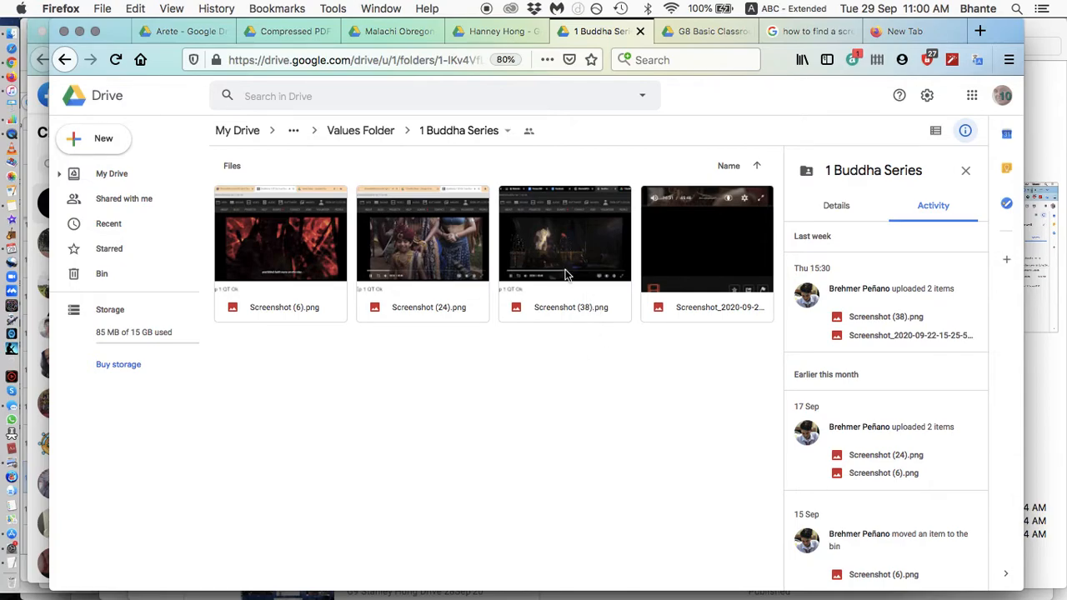
{"action": "mouse_move", "coordinate": [483, 294]}
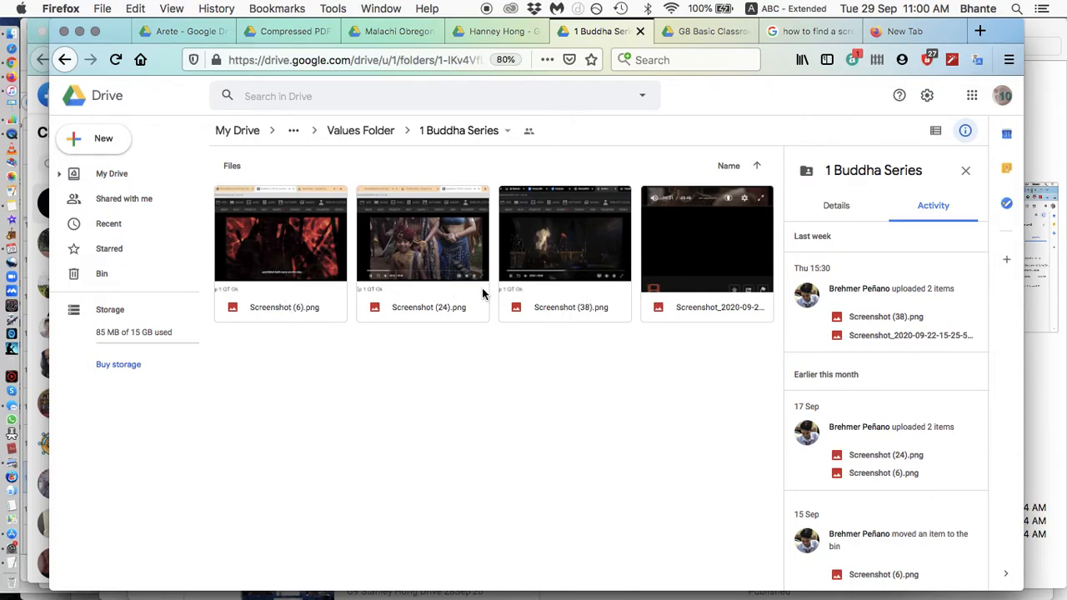
{"action": "left_click", "coordinate": [281, 233]}
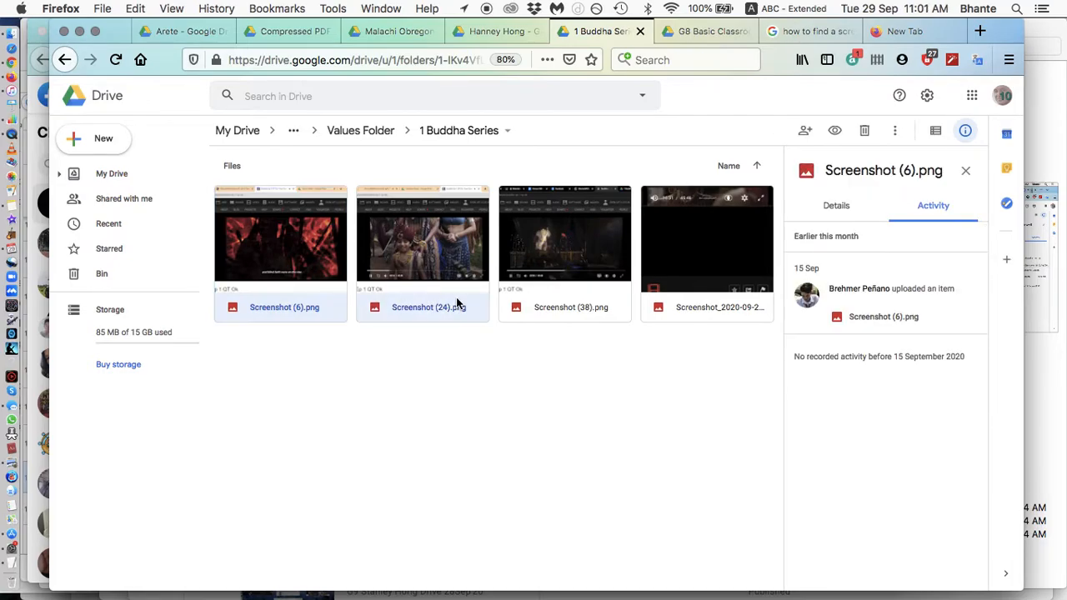
{"action": "left_click", "coordinate": [423, 234]}
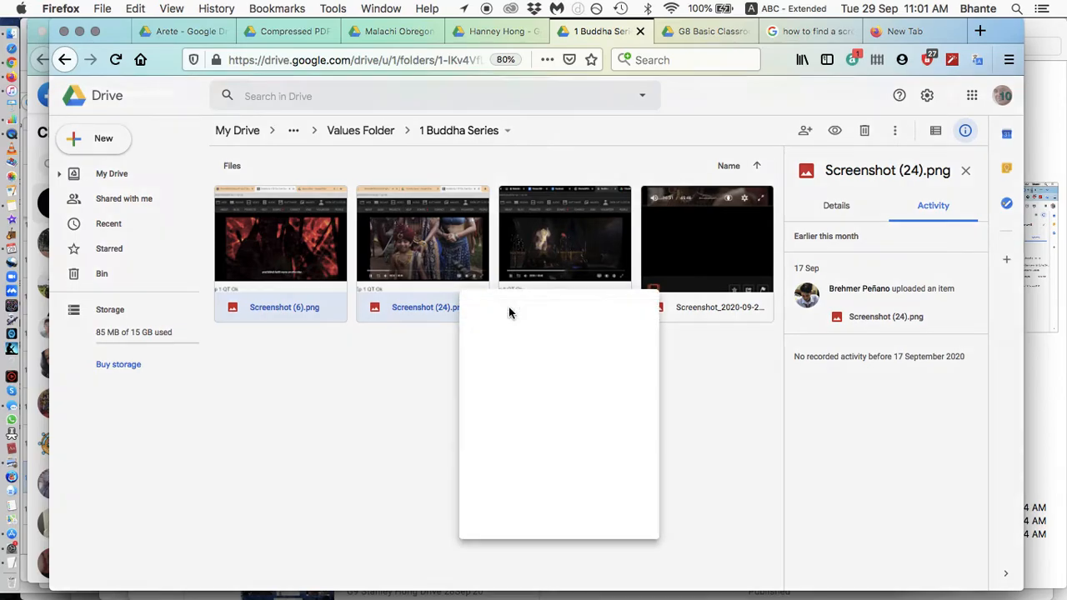
{"action": "double_click", "coordinate": [280, 237]}
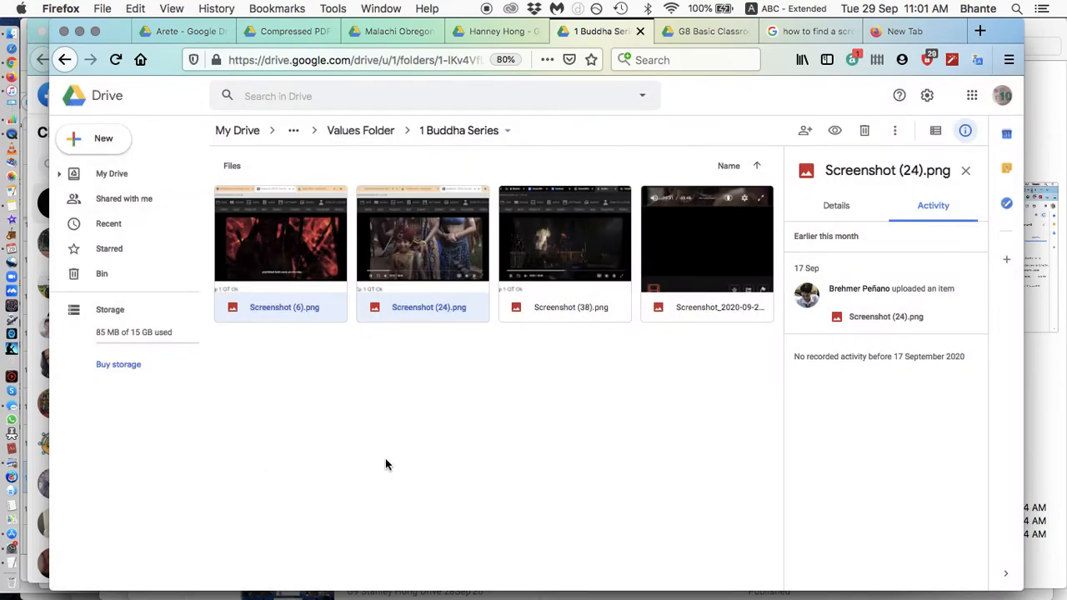
{"action": "mouse_move", "coordinate": [440, 445]}
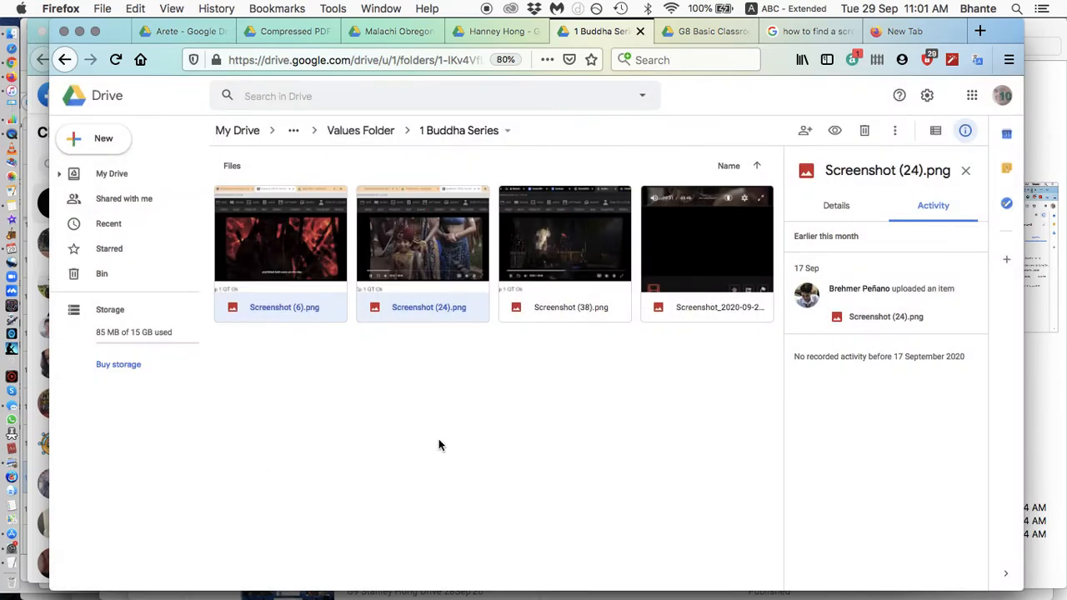
{"action": "mouse_move", "coordinate": [360, 130]}
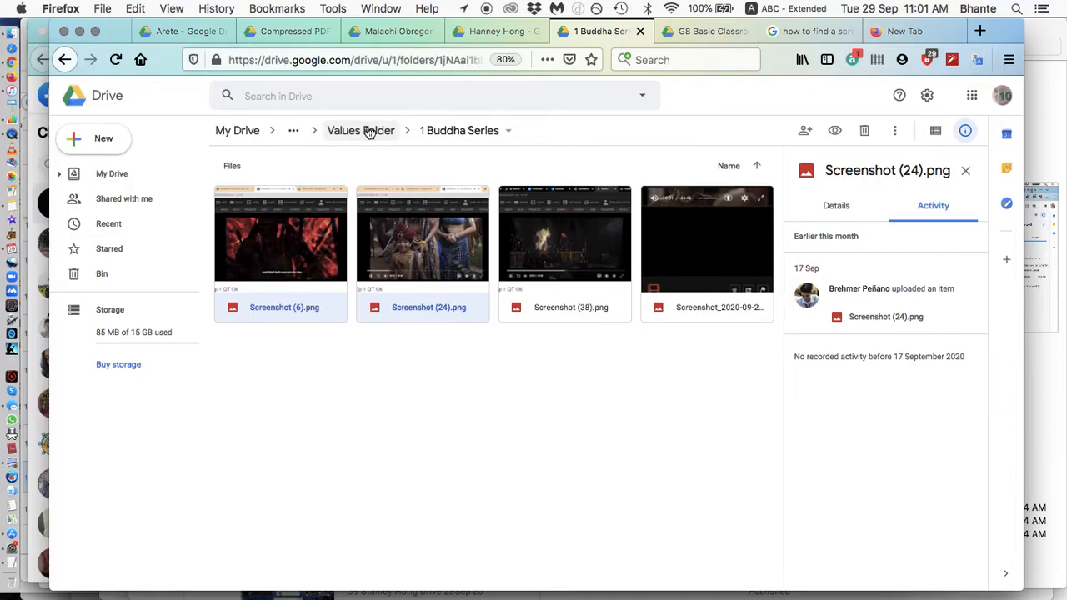
- Climb back through Values Folder to G10 Basic Values Classroom, 2020-21, checking activity
{"action": "left_click", "coordinate": [360, 130]}
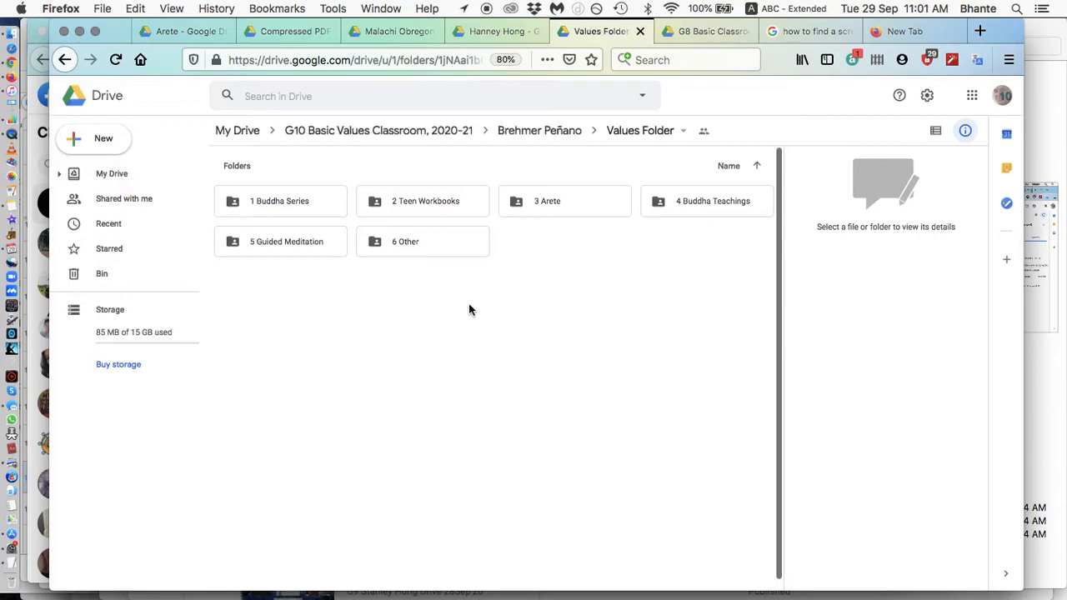
{"action": "left_click", "coordinate": [965, 130]}
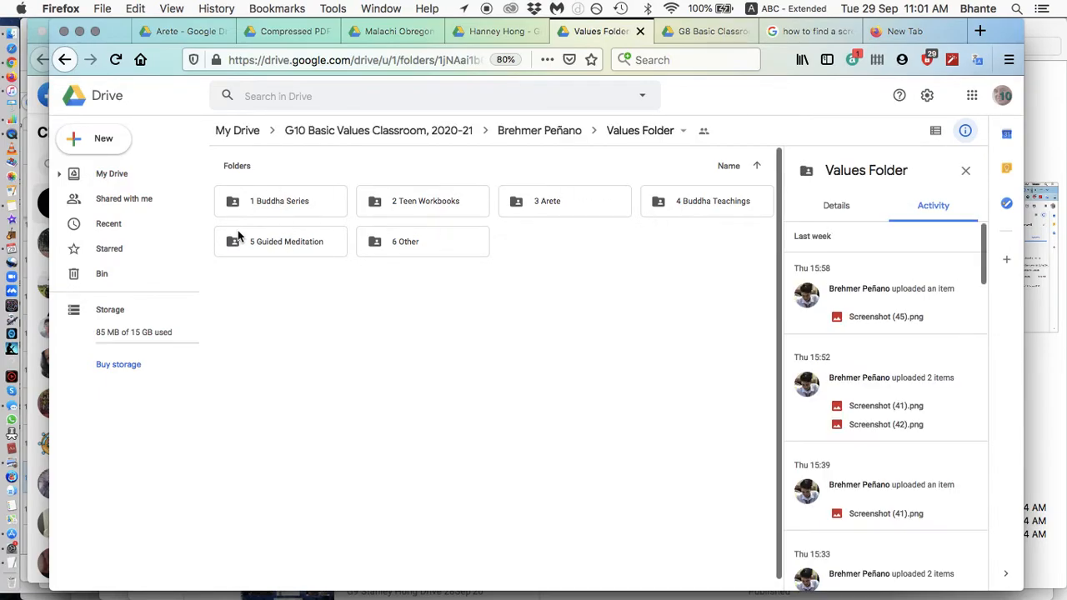
{"action": "mouse_move", "coordinate": [391, 207]}
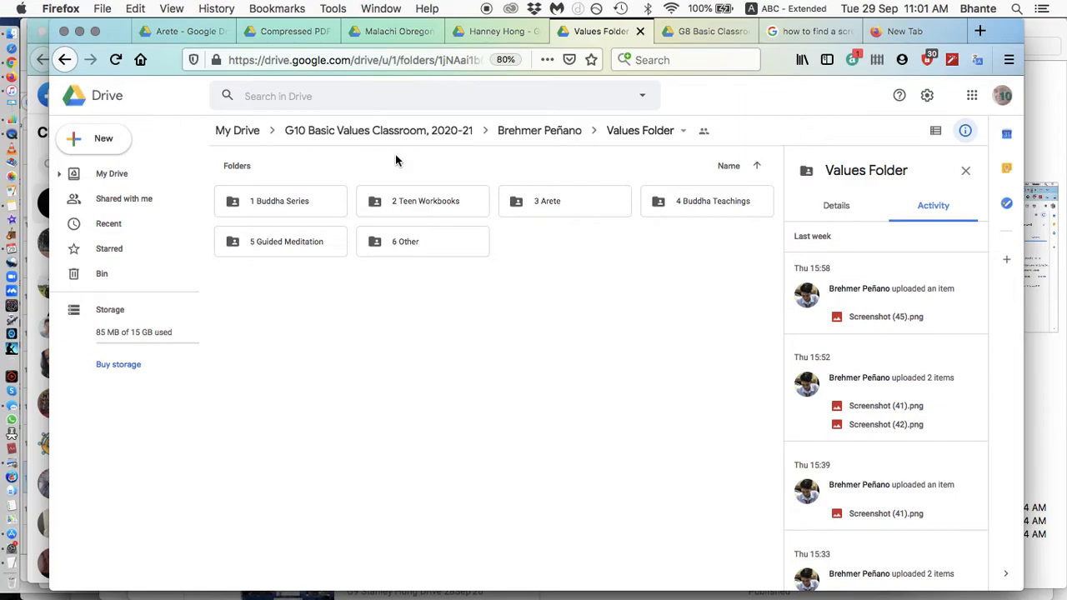
{"action": "mouse_move", "coordinate": [379, 130]}
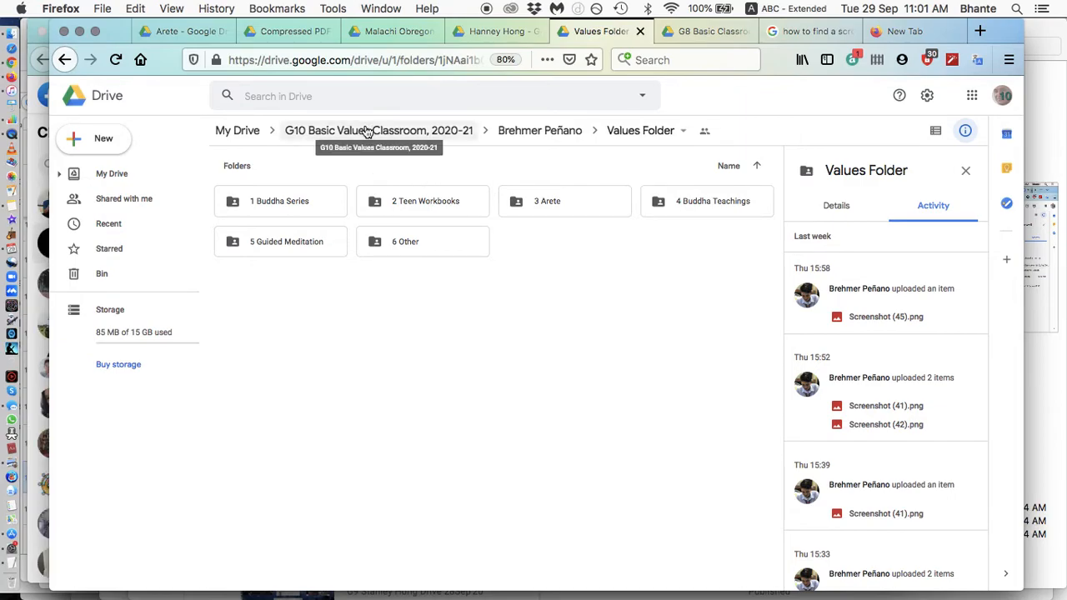
{"action": "left_click", "coordinate": [379, 130]}
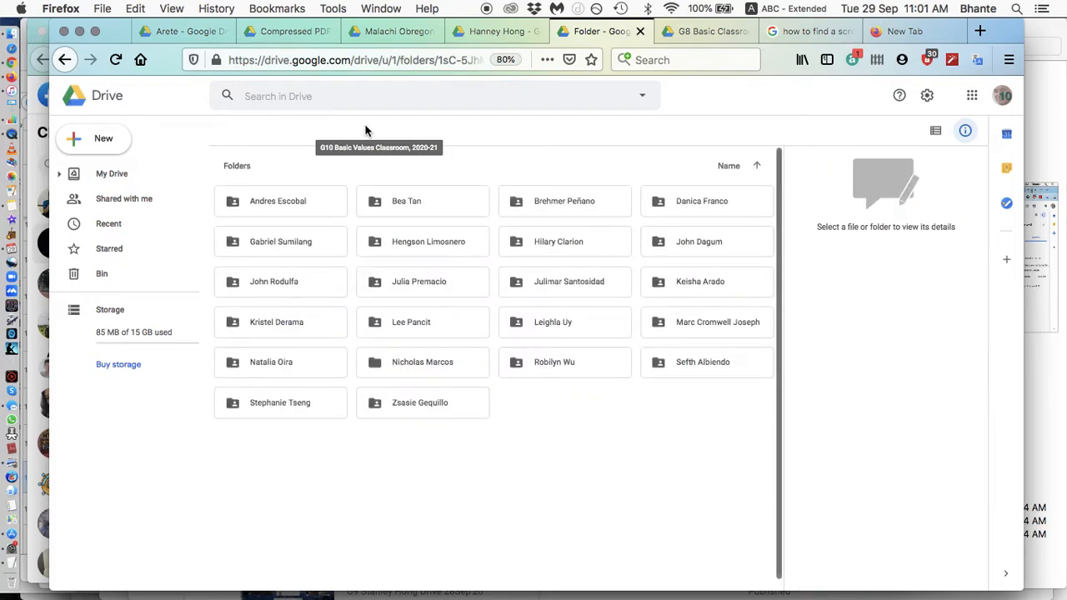
{"action": "left_click", "coordinate": [964, 130]}
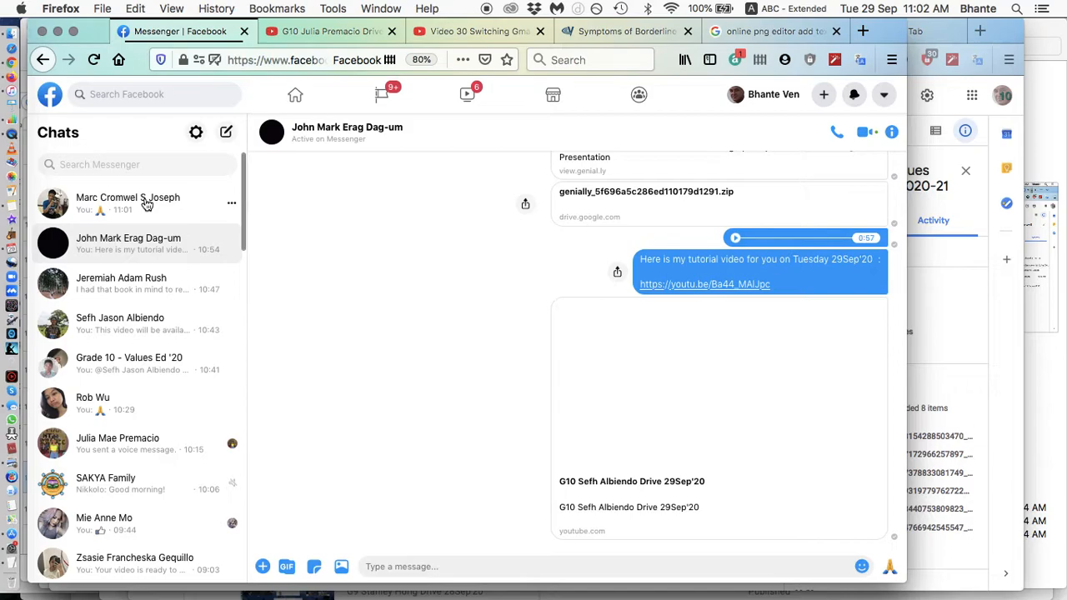
{"action": "left_click", "coordinate": [127, 203]}
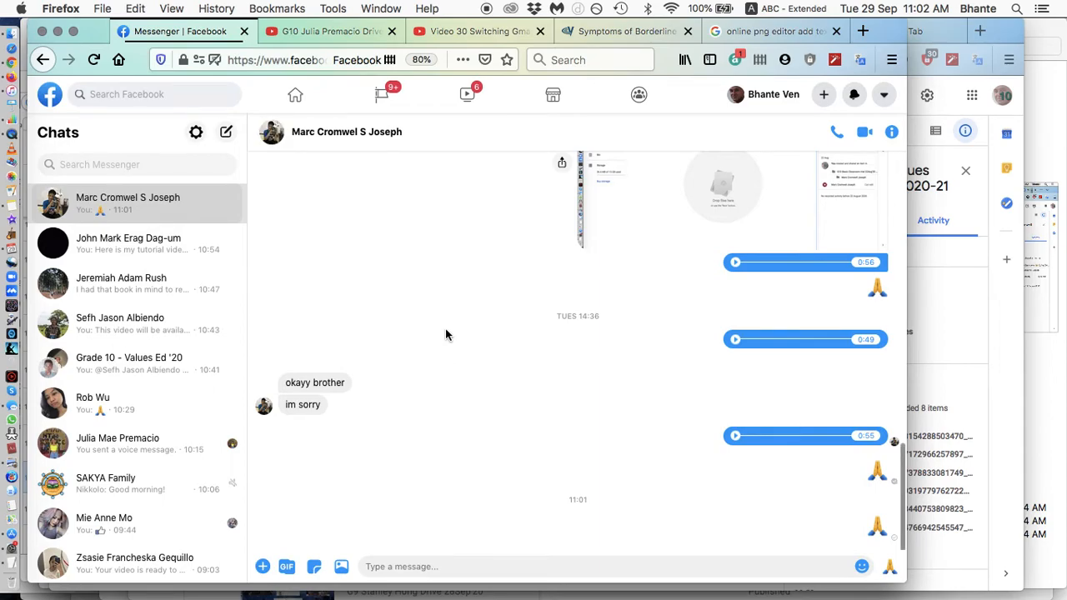
{"action": "scroll", "scroll_direction": "up", "scroll_amount": 3}
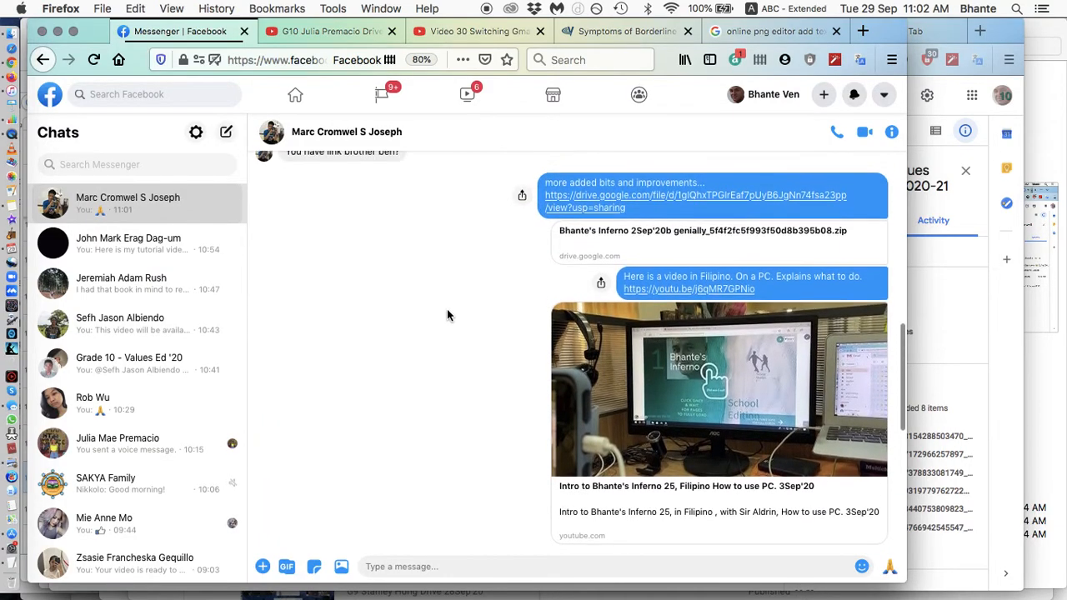
{"action": "scroll", "scroll_direction": "up", "scroll_amount": 3}
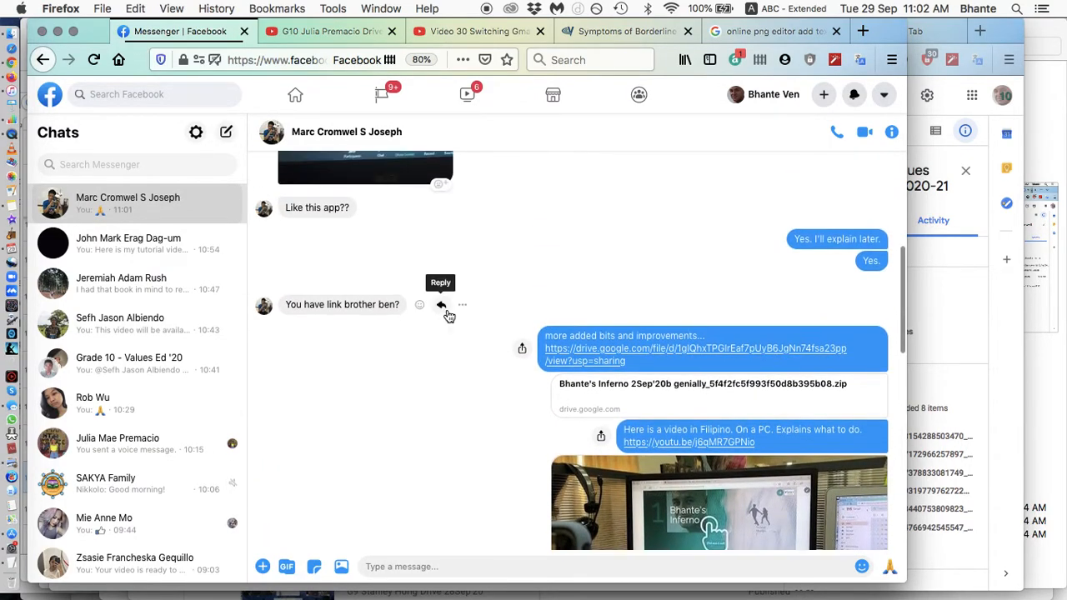
{"action": "scroll", "scroll_direction": "up", "scroll_amount": 3}
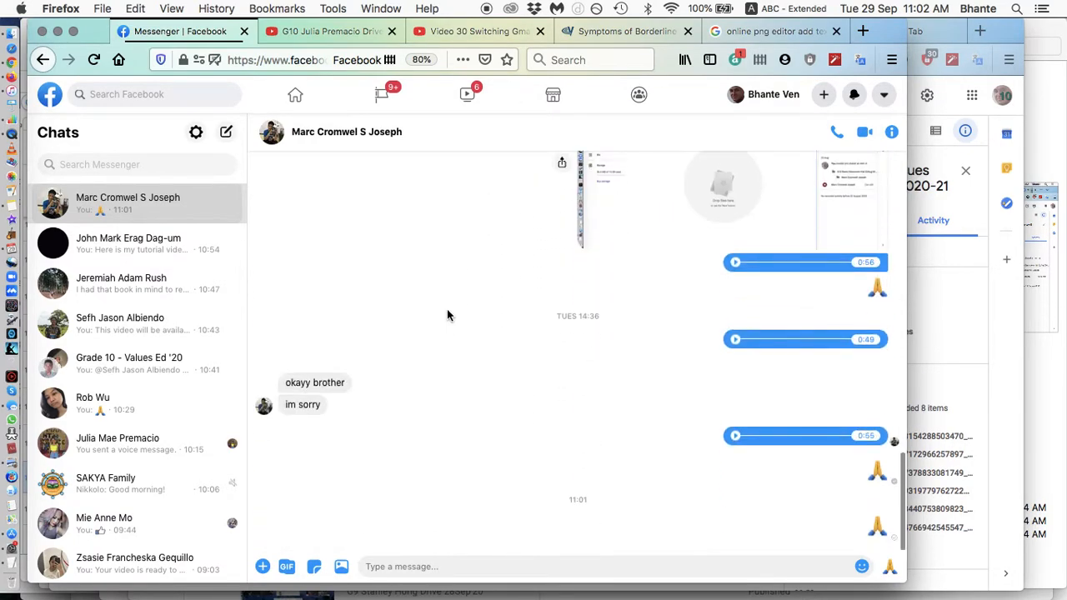
{"action": "mouse_move", "coordinate": [119, 244]}
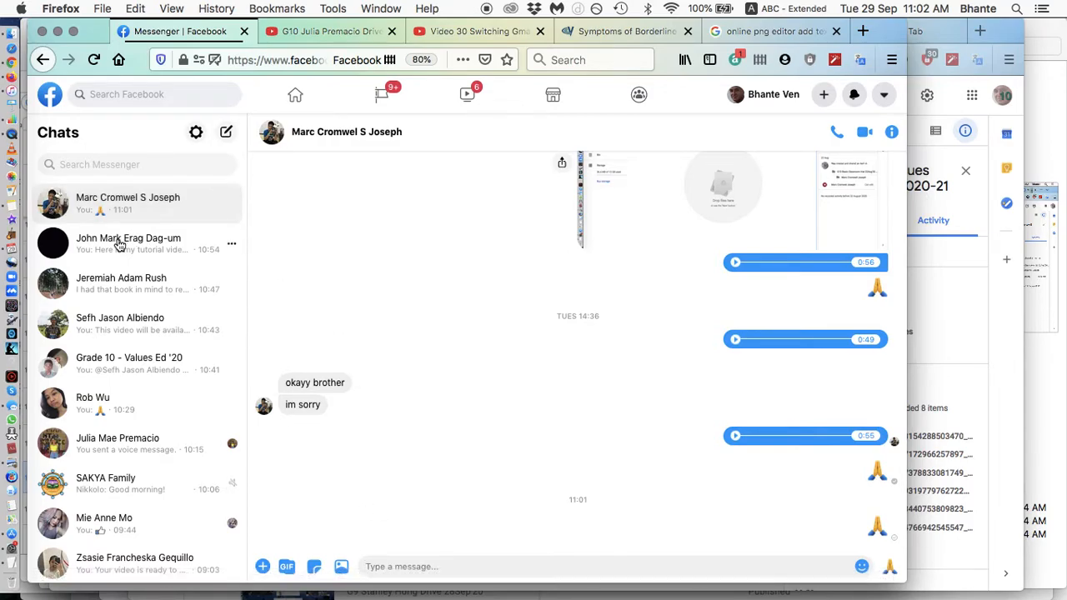
{"action": "left_click", "coordinate": [128, 243]}
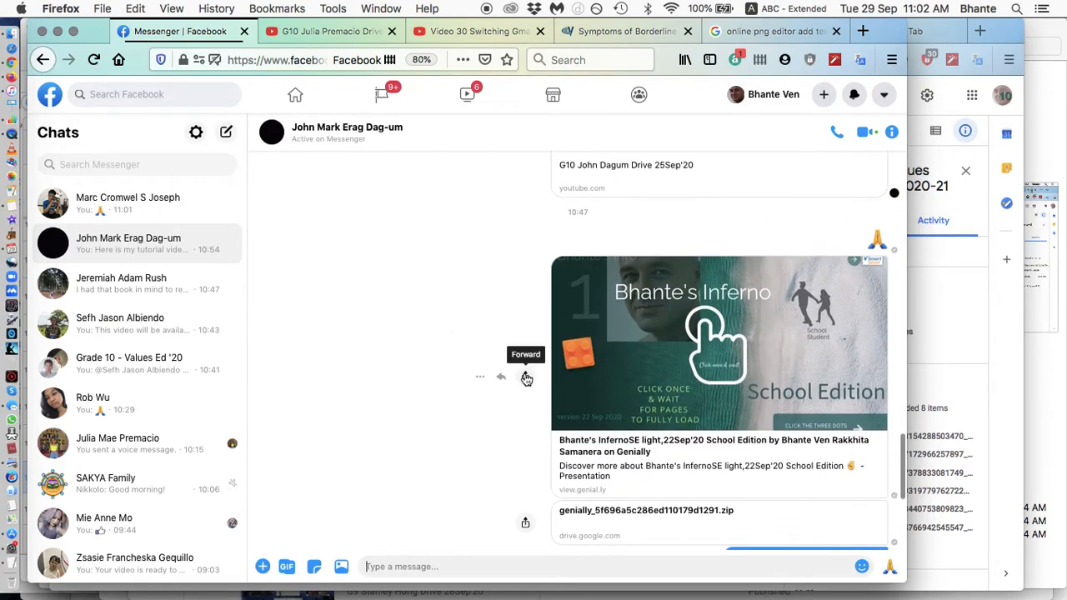
{"action": "left_click", "coordinate": [526, 378]}
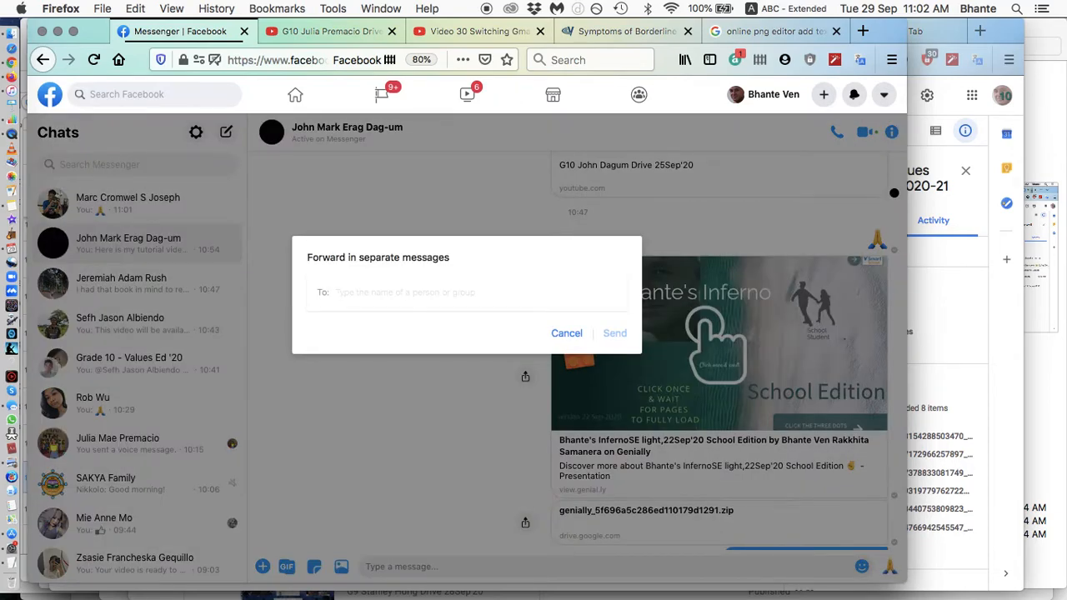
{"action": "type", "text": "Mar"}
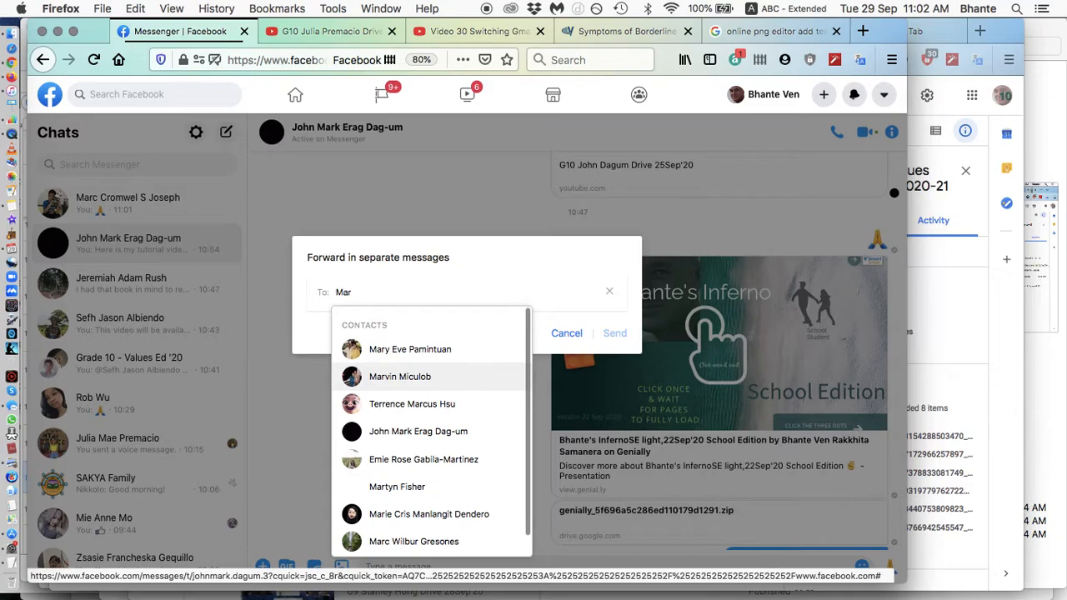
{"action": "type", "text": "c"}
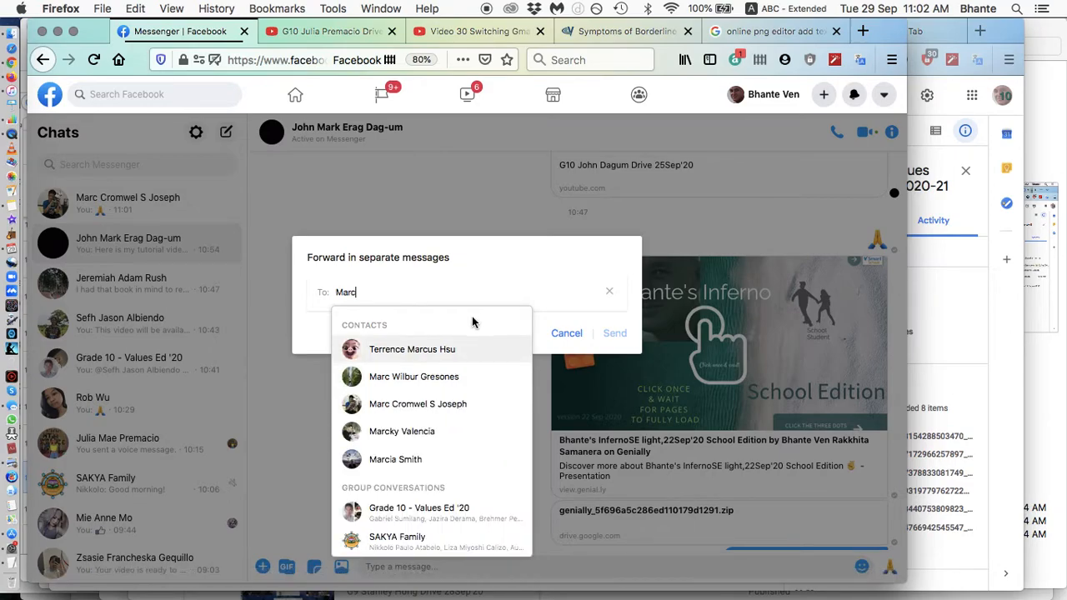
{"action": "left_click", "coordinate": [418, 404]}
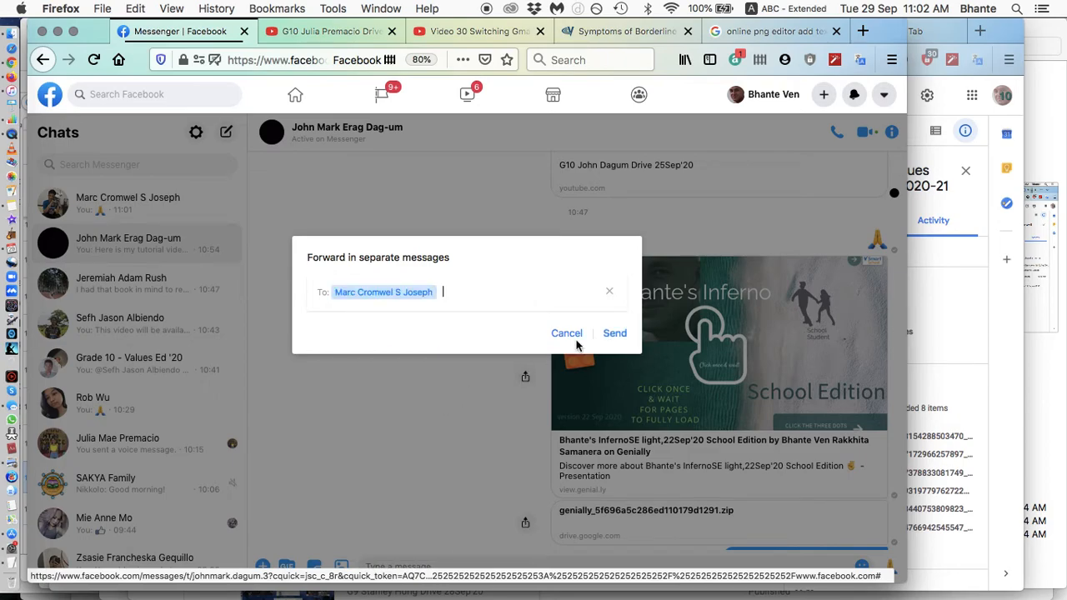
{"action": "left_click", "coordinate": [614, 333]}
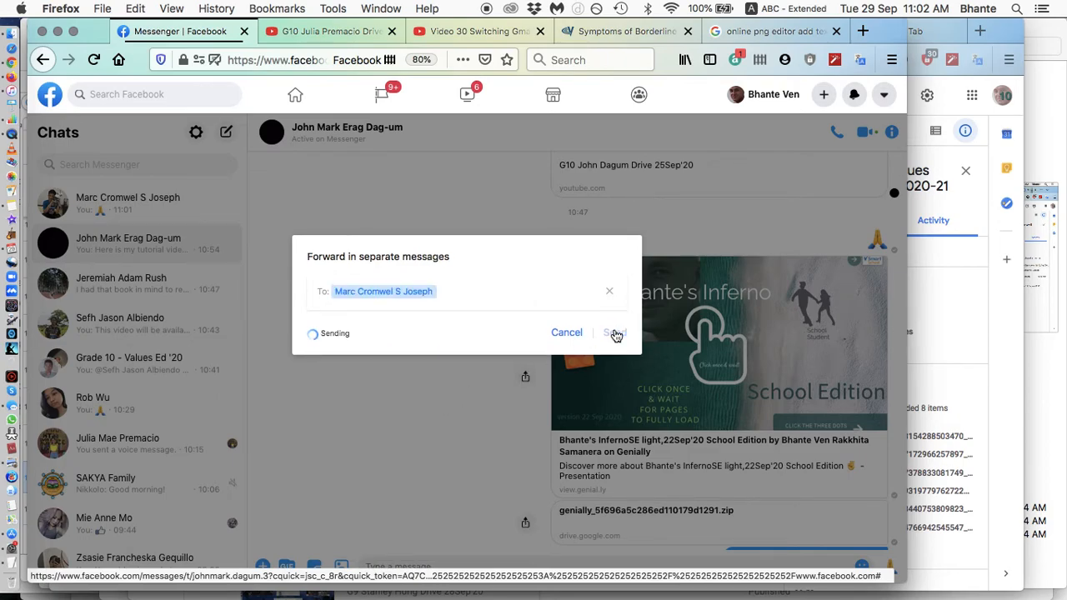
{"action": "left_click", "coordinate": [615, 332]}
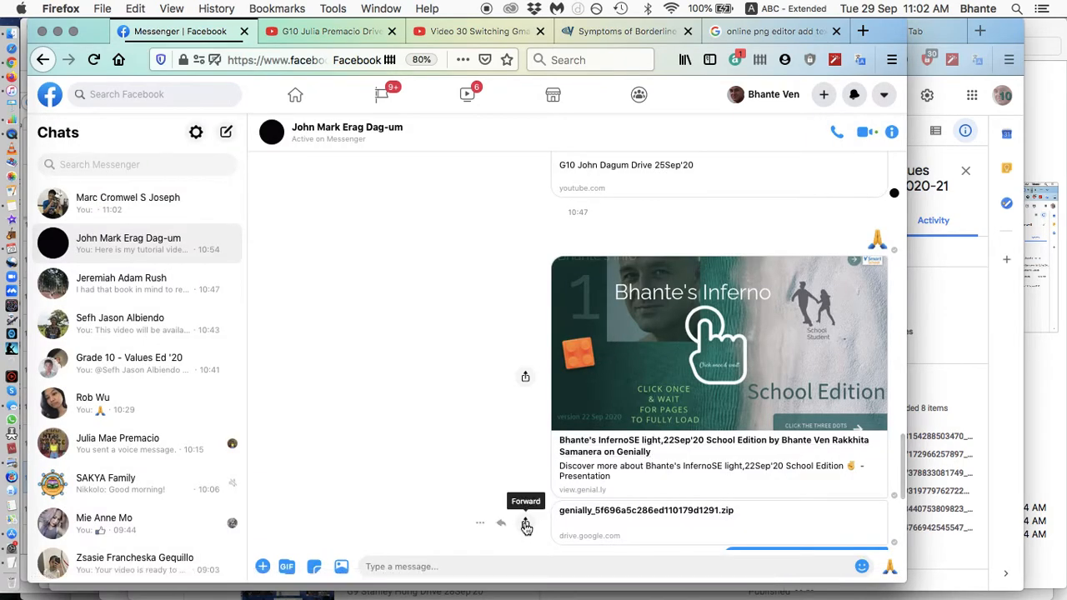
{"action": "left_click", "coordinate": [525, 525]}
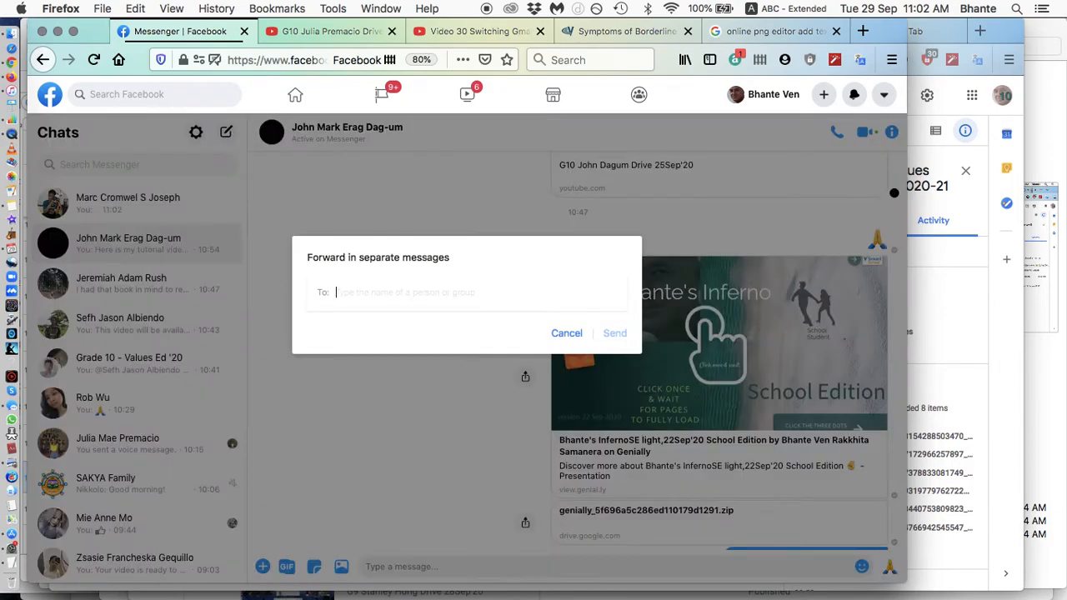
{"action": "type", "text": "Marc"}
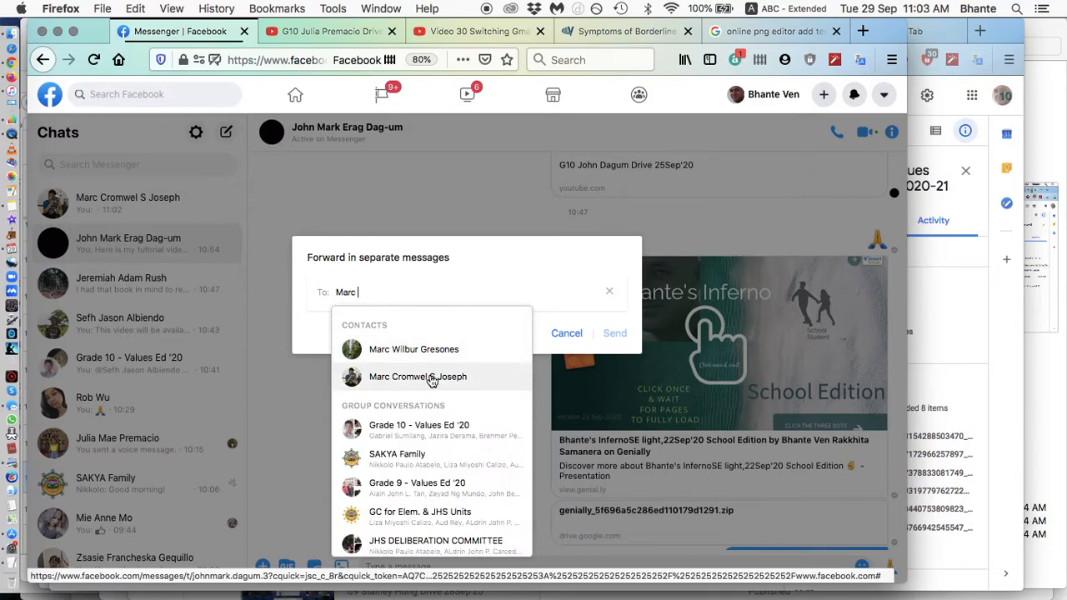
{"action": "left_click", "coordinate": [418, 376]}
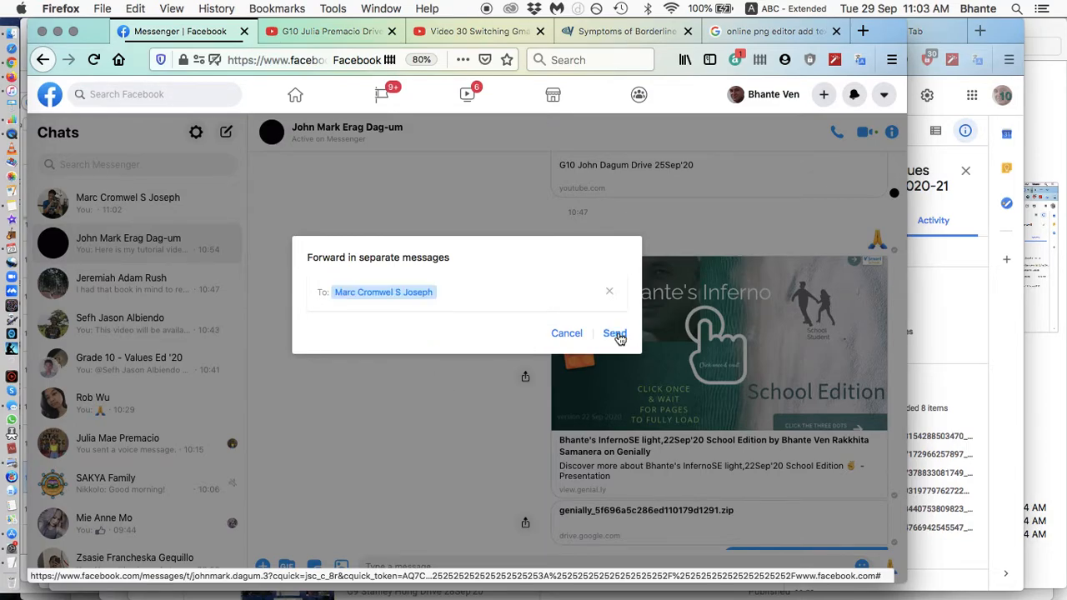
{"action": "left_click", "coordinate": [613, 333]}
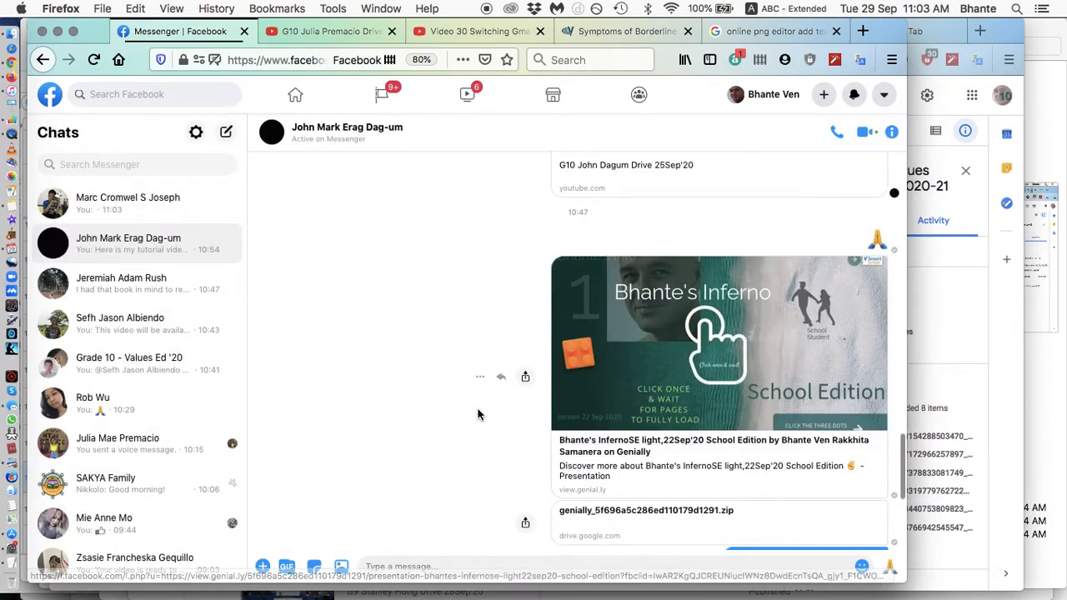
{"action": "mouse_move", "coordinate": [394, 271]}
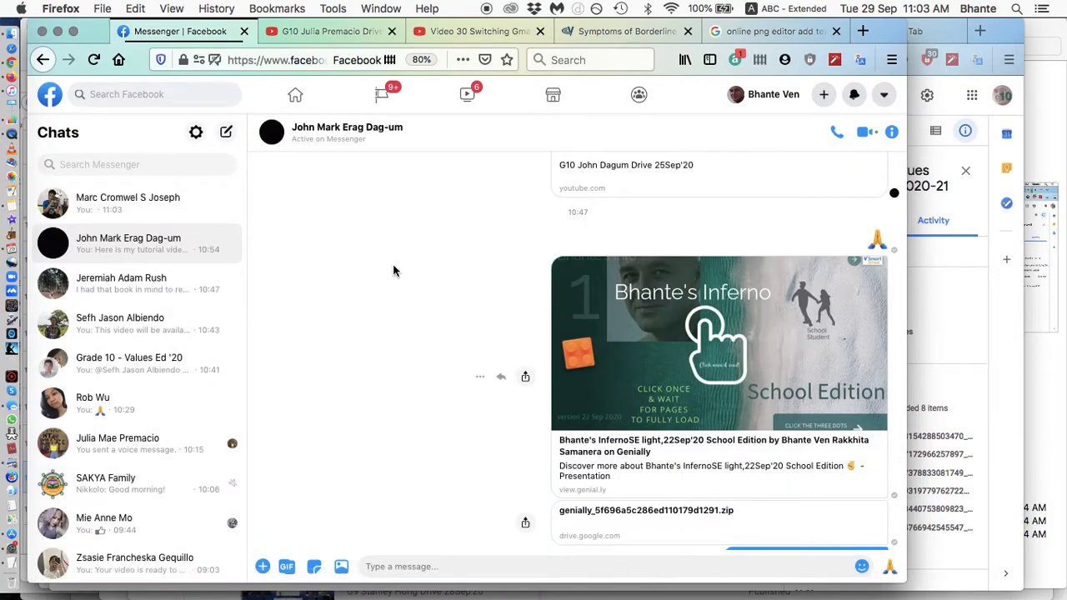
{"action": "mouse_move", "coordinate": [172, 202]}
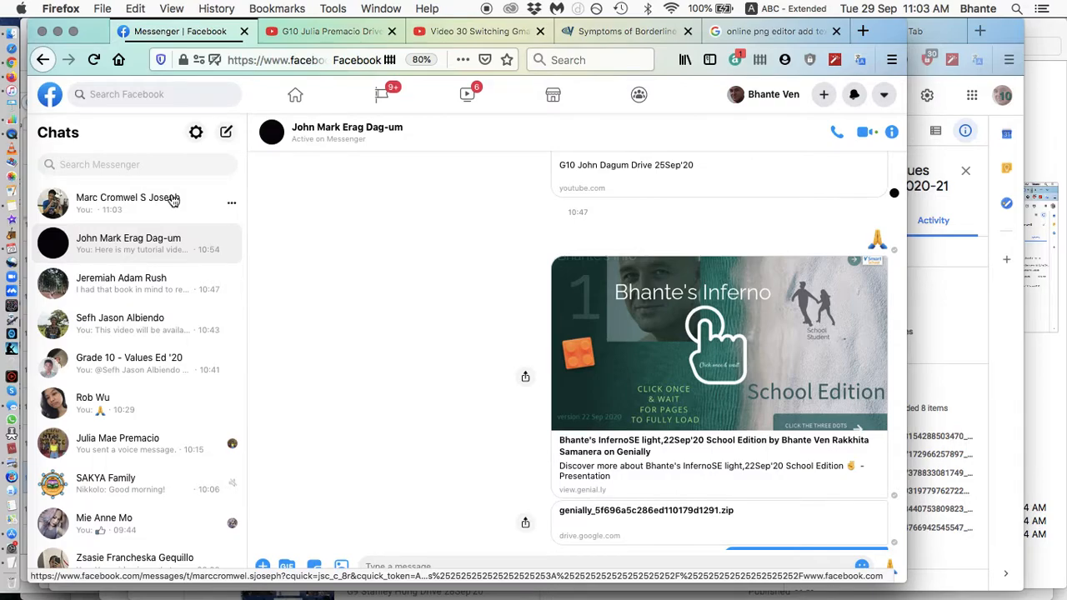
{"action": "left_click", "coordinate": [128, 203]}
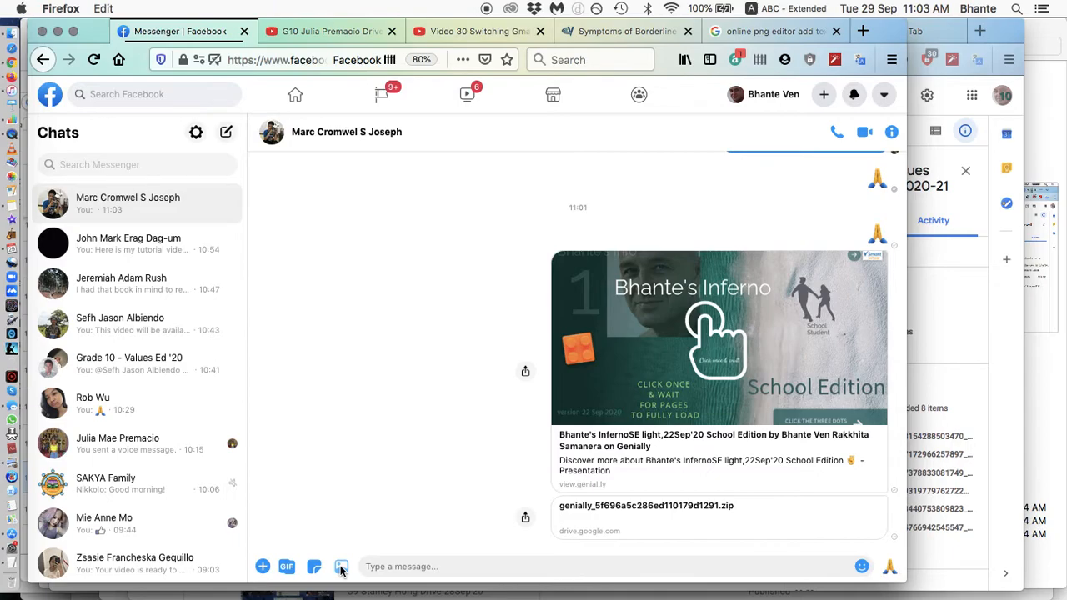
{"action": "left_click", "coordinate": [341, 567]}
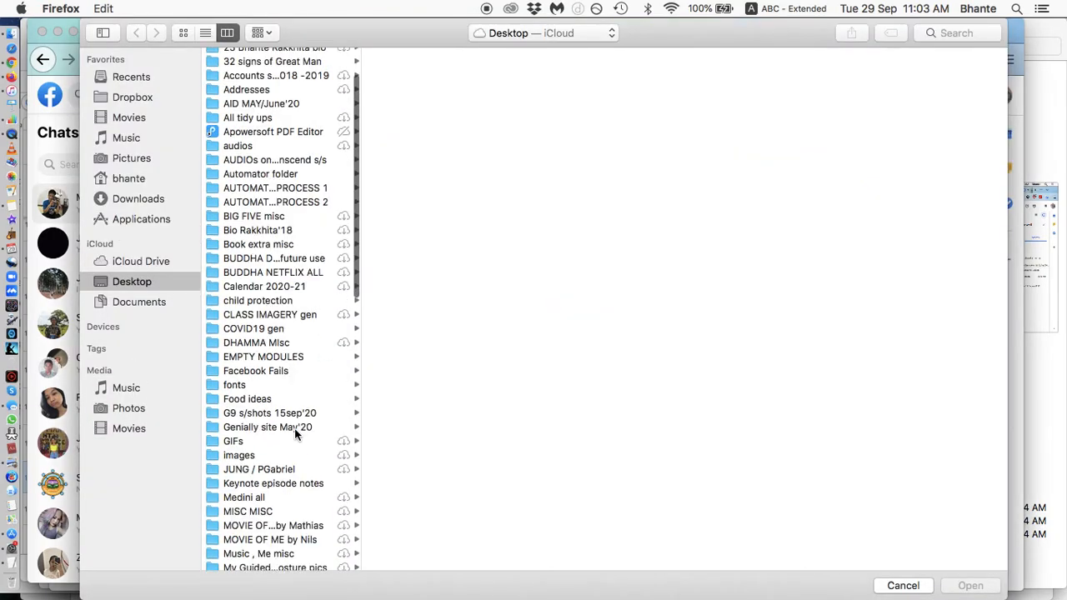
{"action": "scroll", "scroll_direction": "down", "scroll_amount": 3}
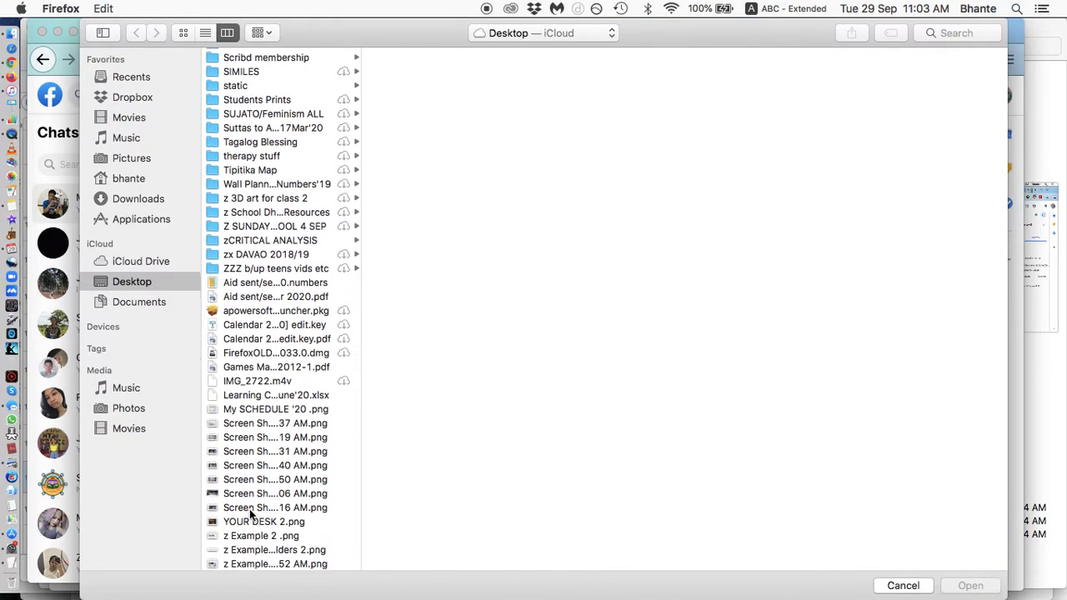
{"action": "left_click", "coordinate": [275, 563]}
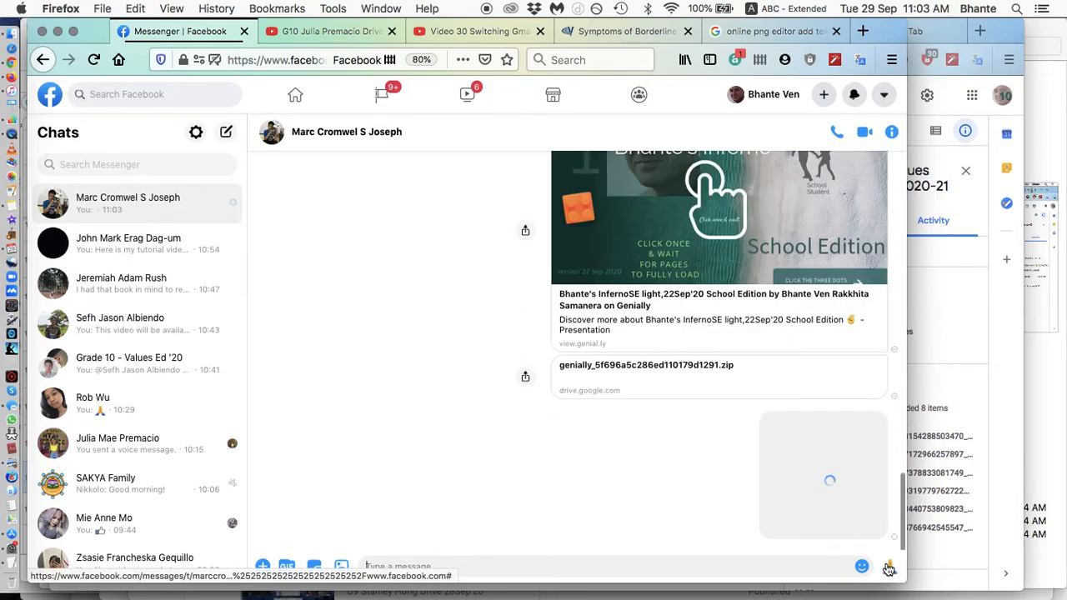
{"action": "mouse_move", "coordinate": [623, 578]}
{"action": "type", "text": "H"}
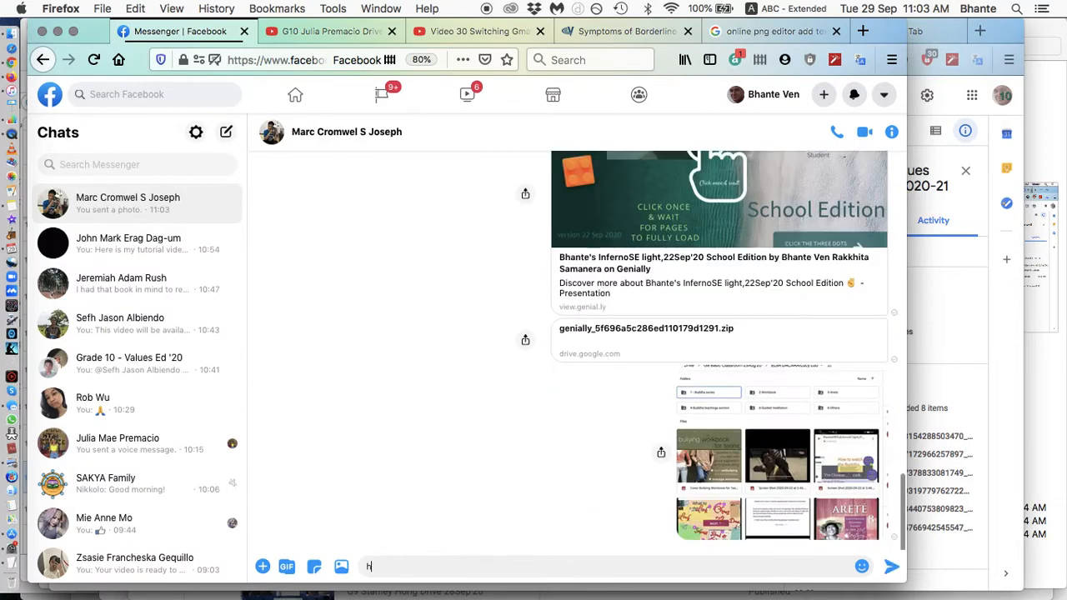
- Send the note 'Here is an example of the Numbered Folders system - please do like this'
{"action": "type", "text": "ere is an exa"}
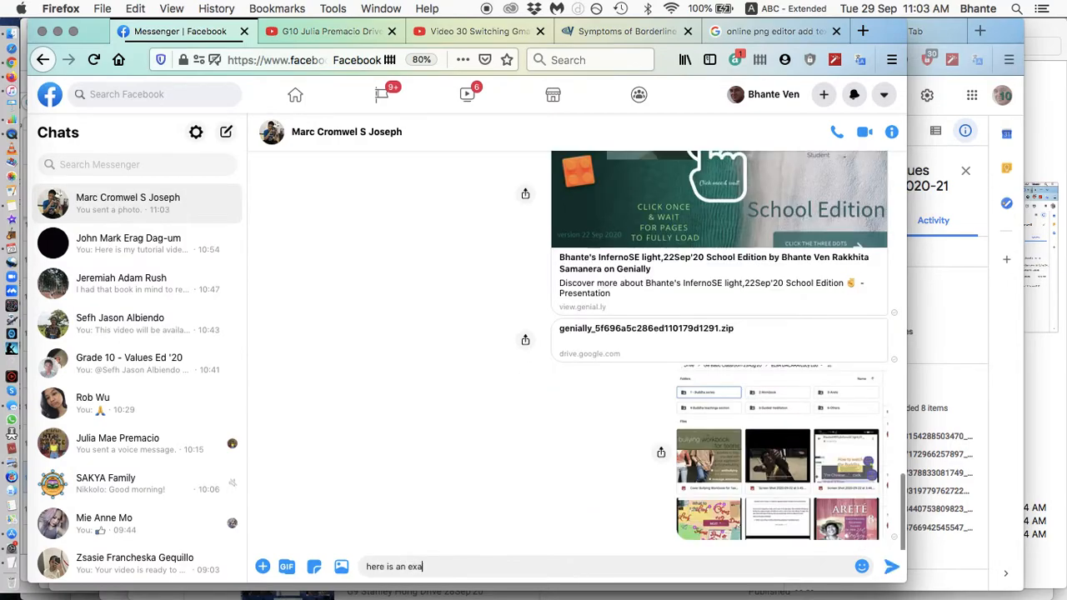
{"action": "type", "text": "mple of"}
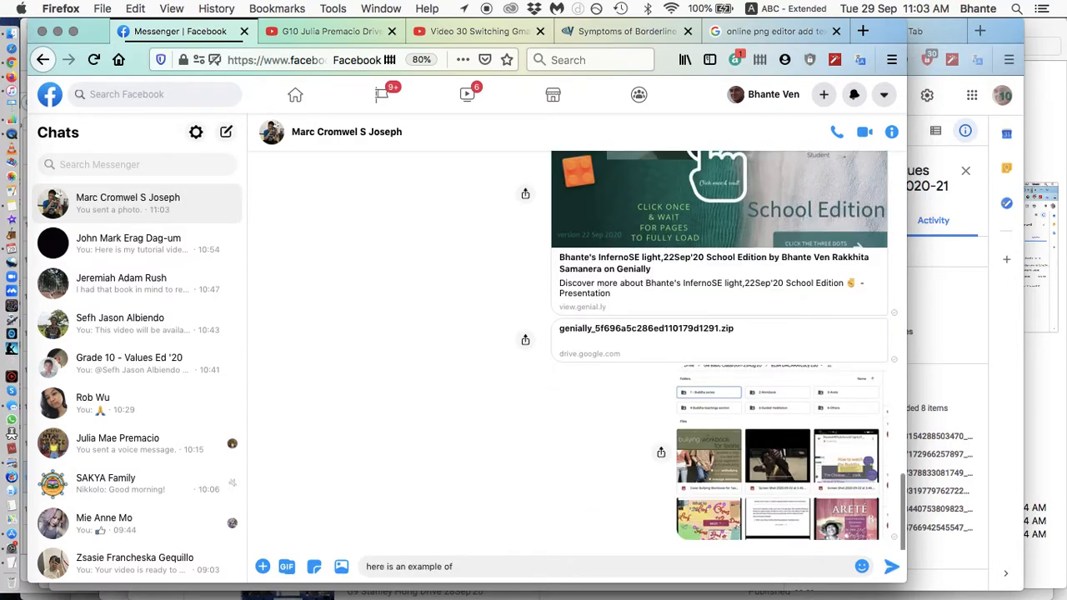
{"action": "type", "text": "the"}
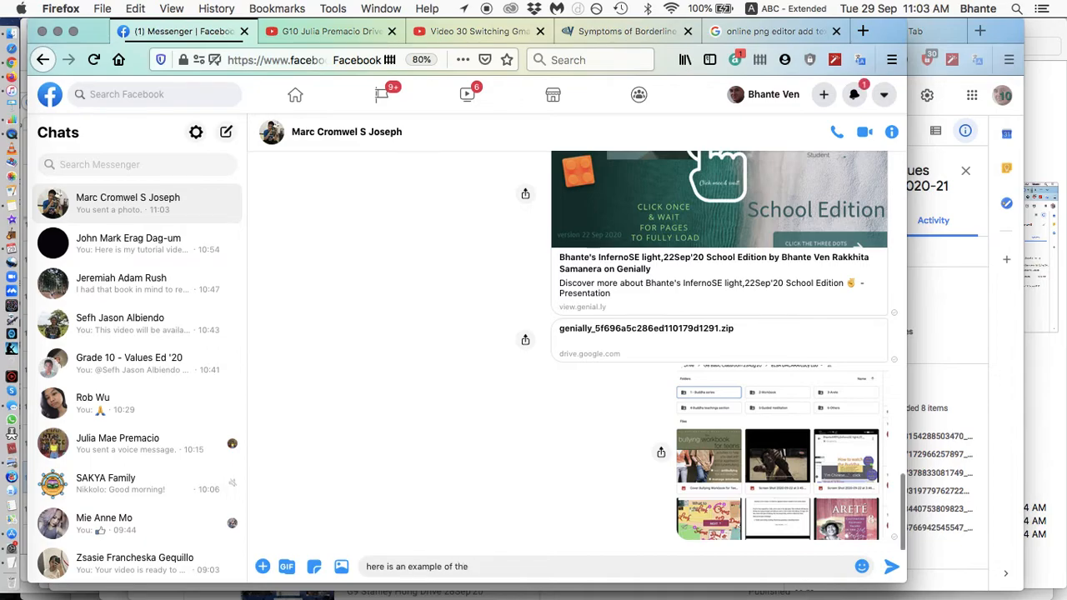
{"action": "type", "text": "Numbered F"}
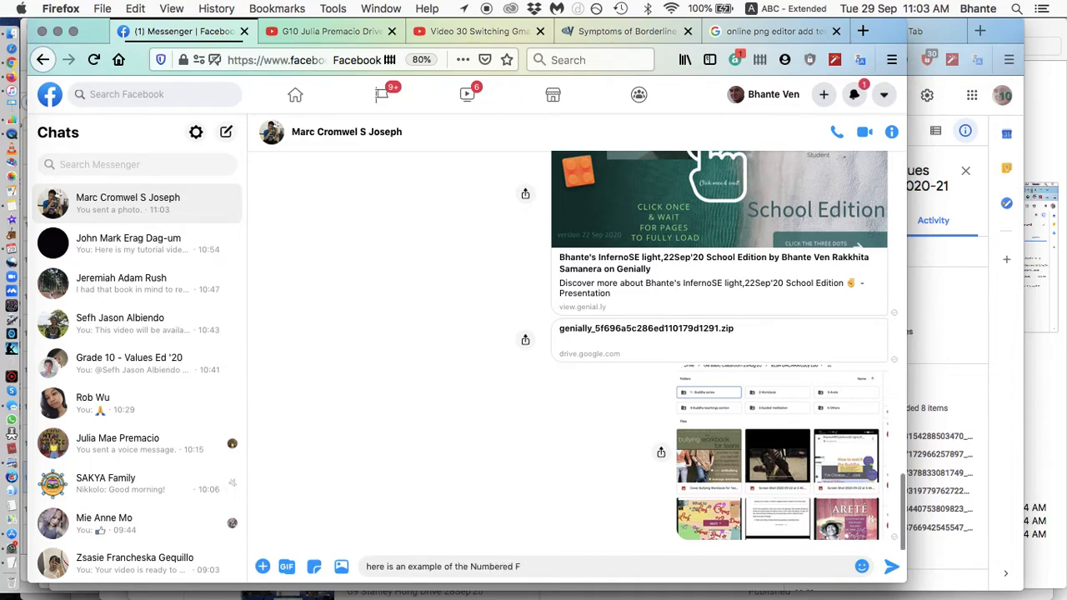
{"action": "type", "text": "olders system"}
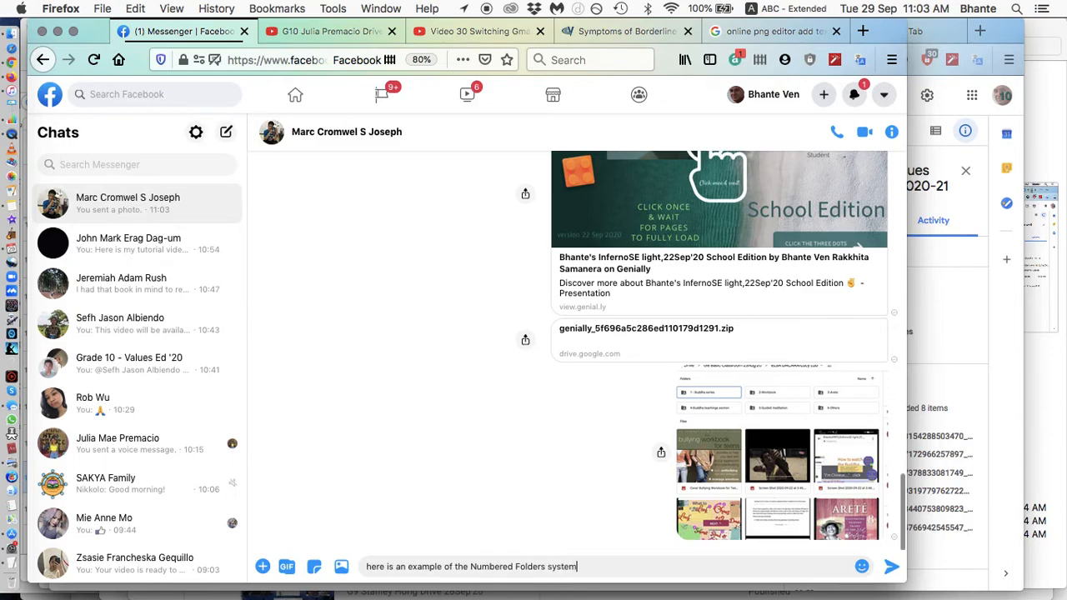
{"action": "type", "text": "- please"}
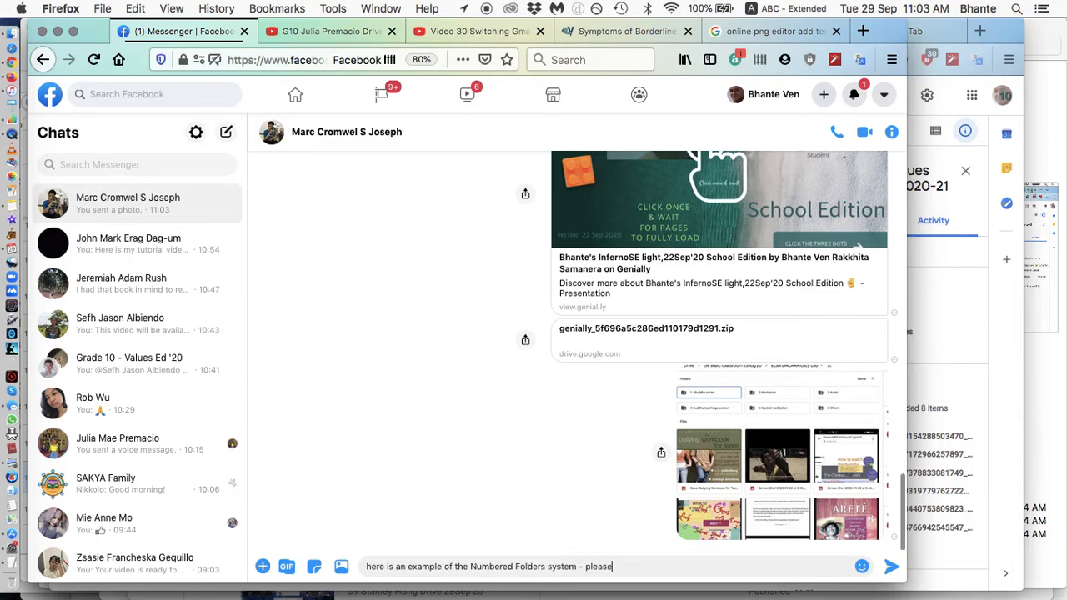
{"action": "type", "text": "do like this"}
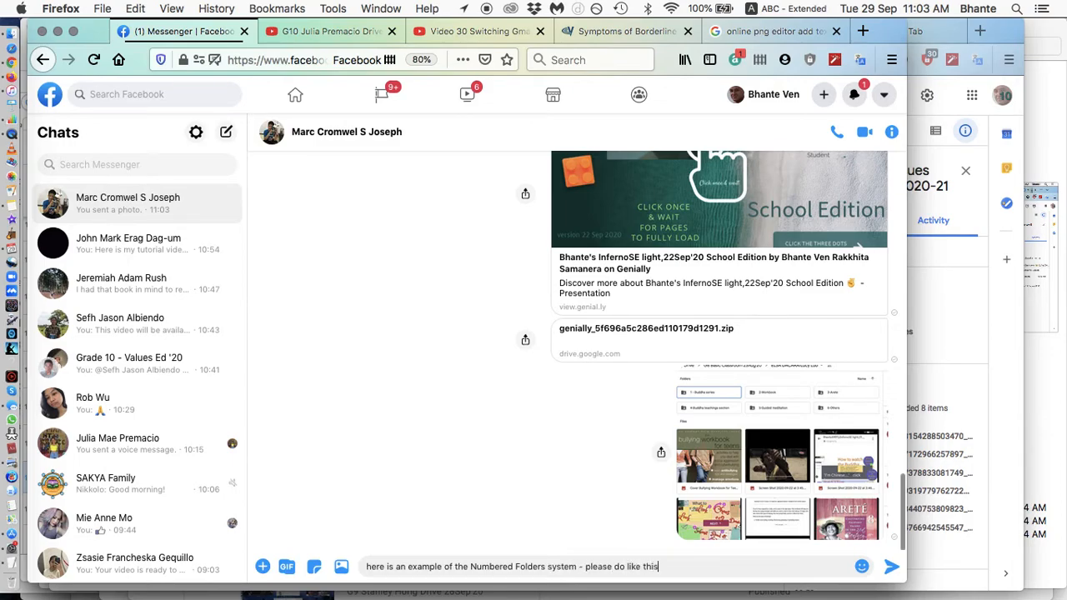
{"action": "mouse_move", "coordinate": [892, 567]}
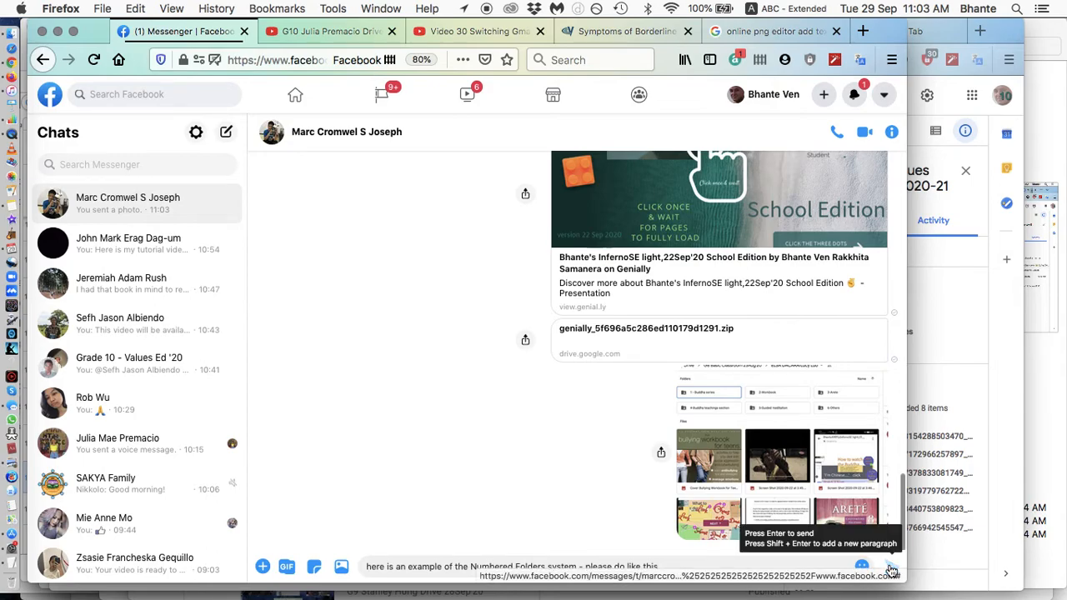
{"action": "key", "text": "Return"}
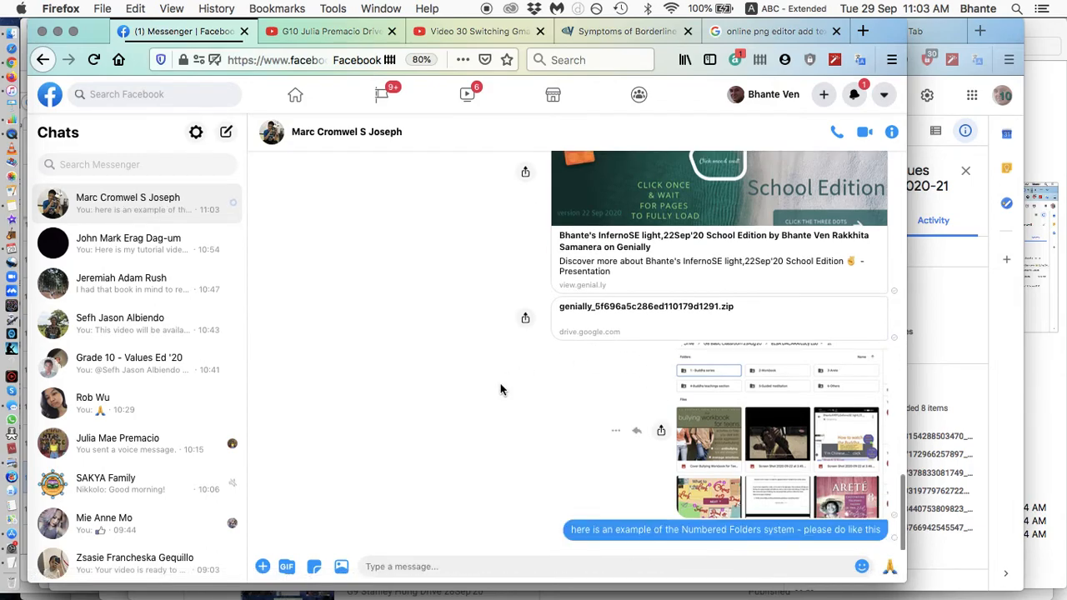